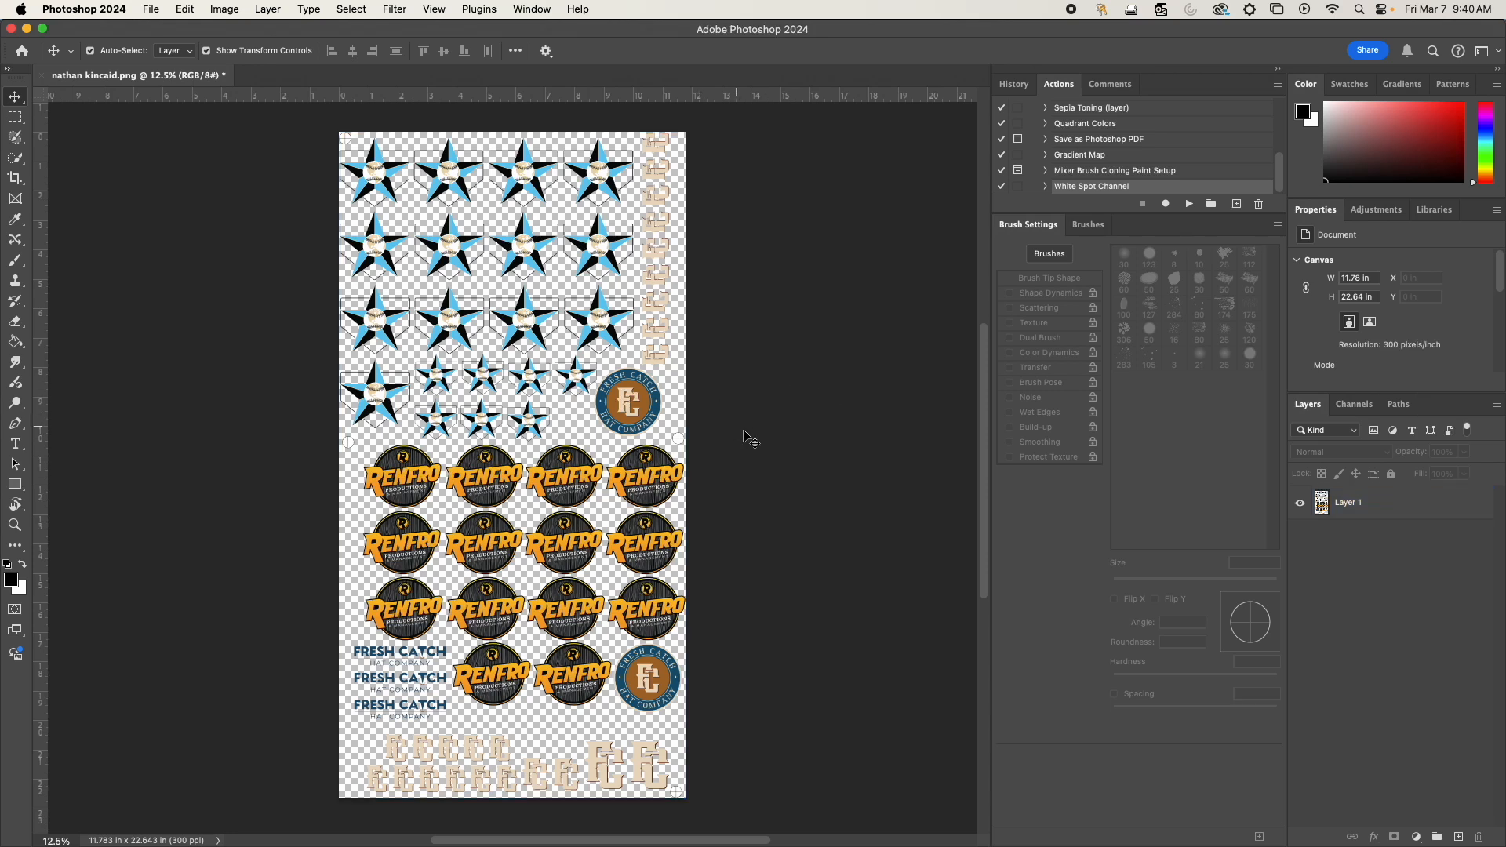
{"action": "mouse_move", "coordinate": [683, 299]}
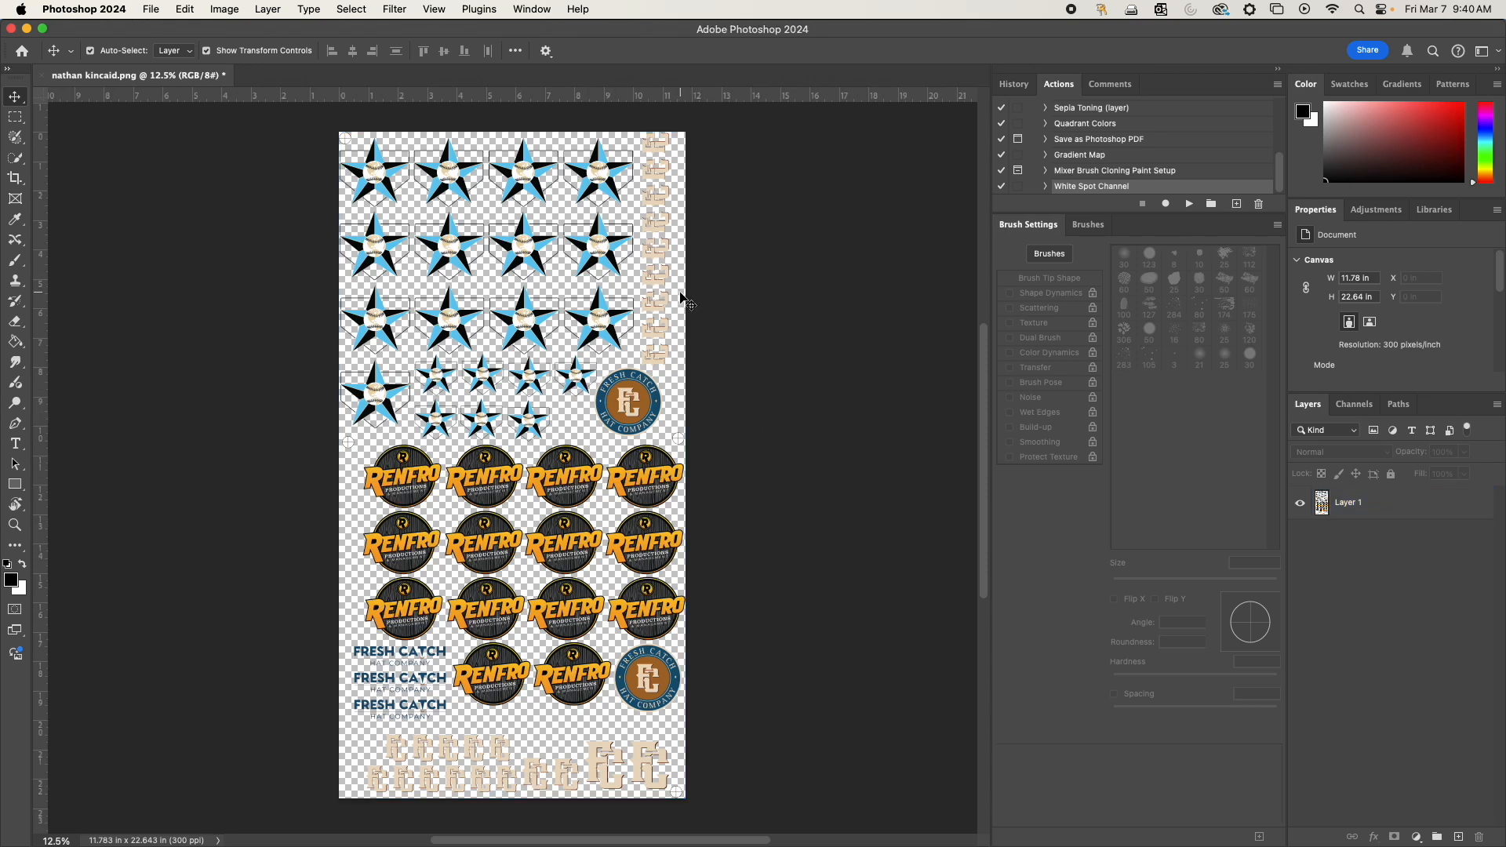
{"action": "mouse_move", "coordinate": [1072, 382]}
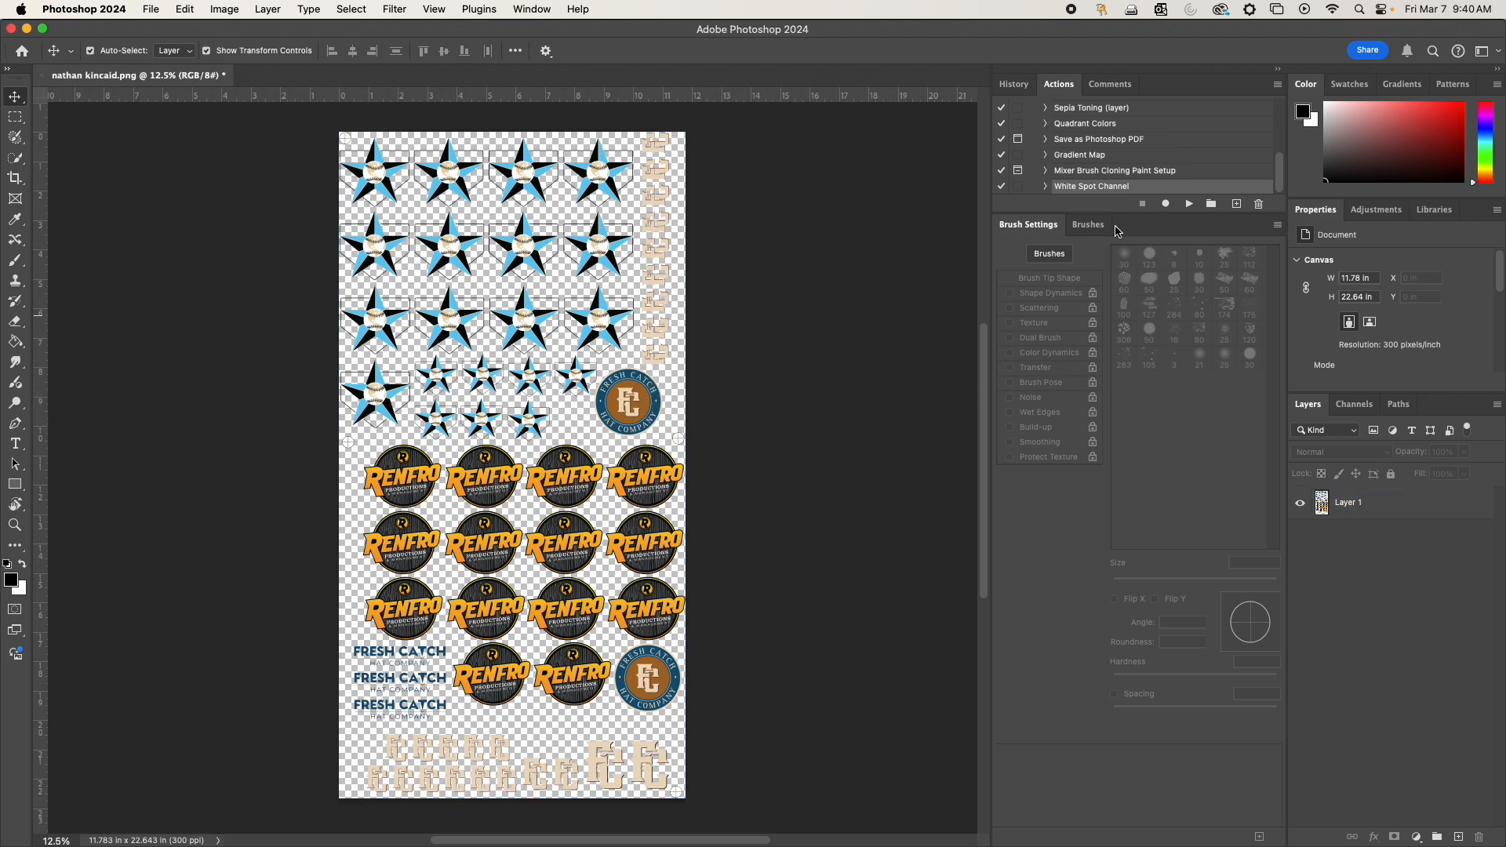
{"action": "mouse_move", "coordinate": [1049, 199]}
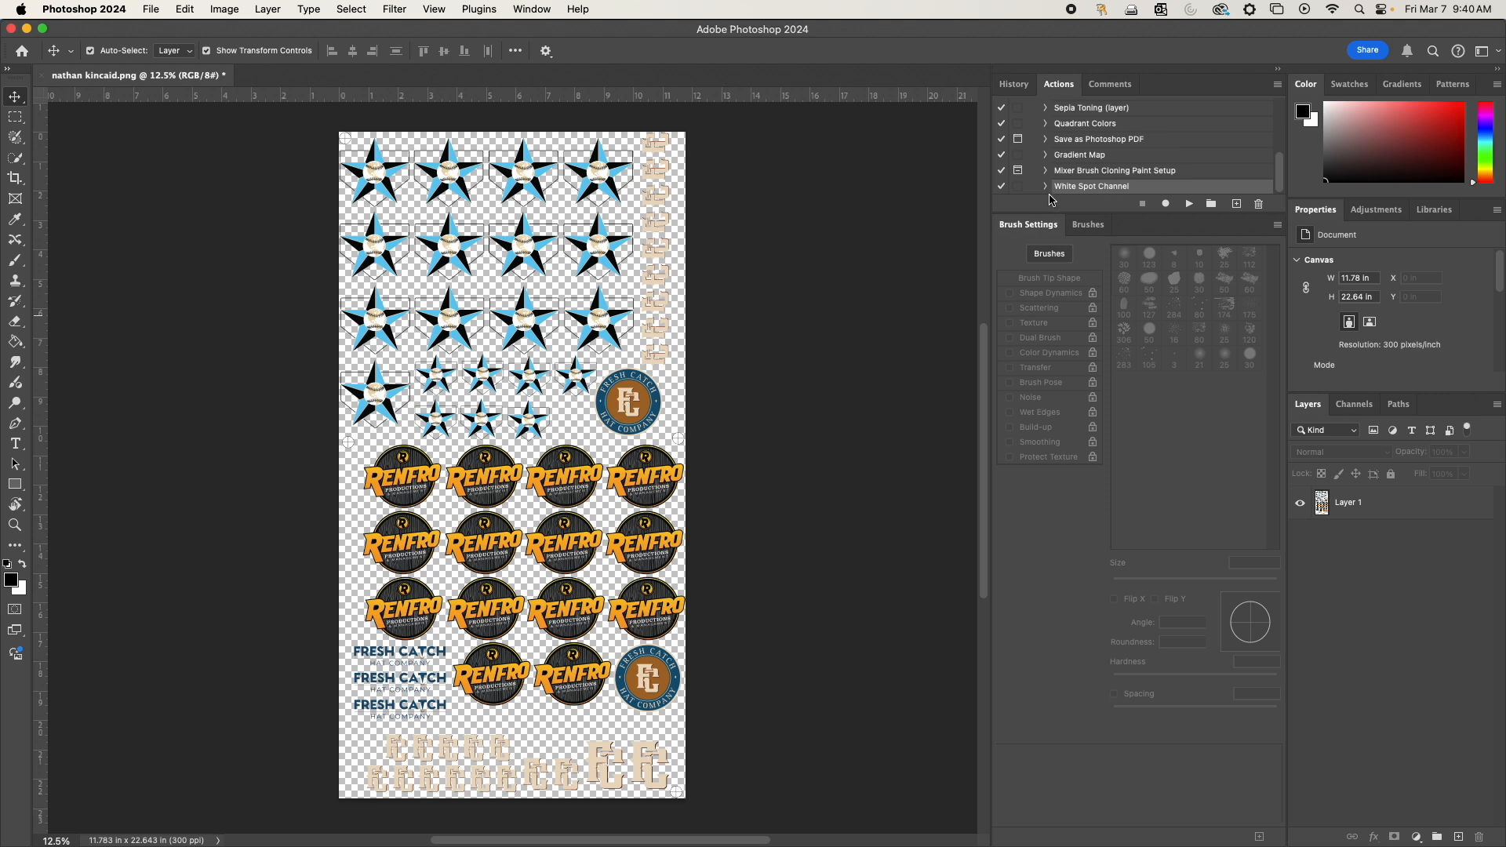
Step: Create a new action named 'New White Spot Channel' in Default Actions and begin recording it
{"action": "left_click", "coordinate": [1349, 502]}
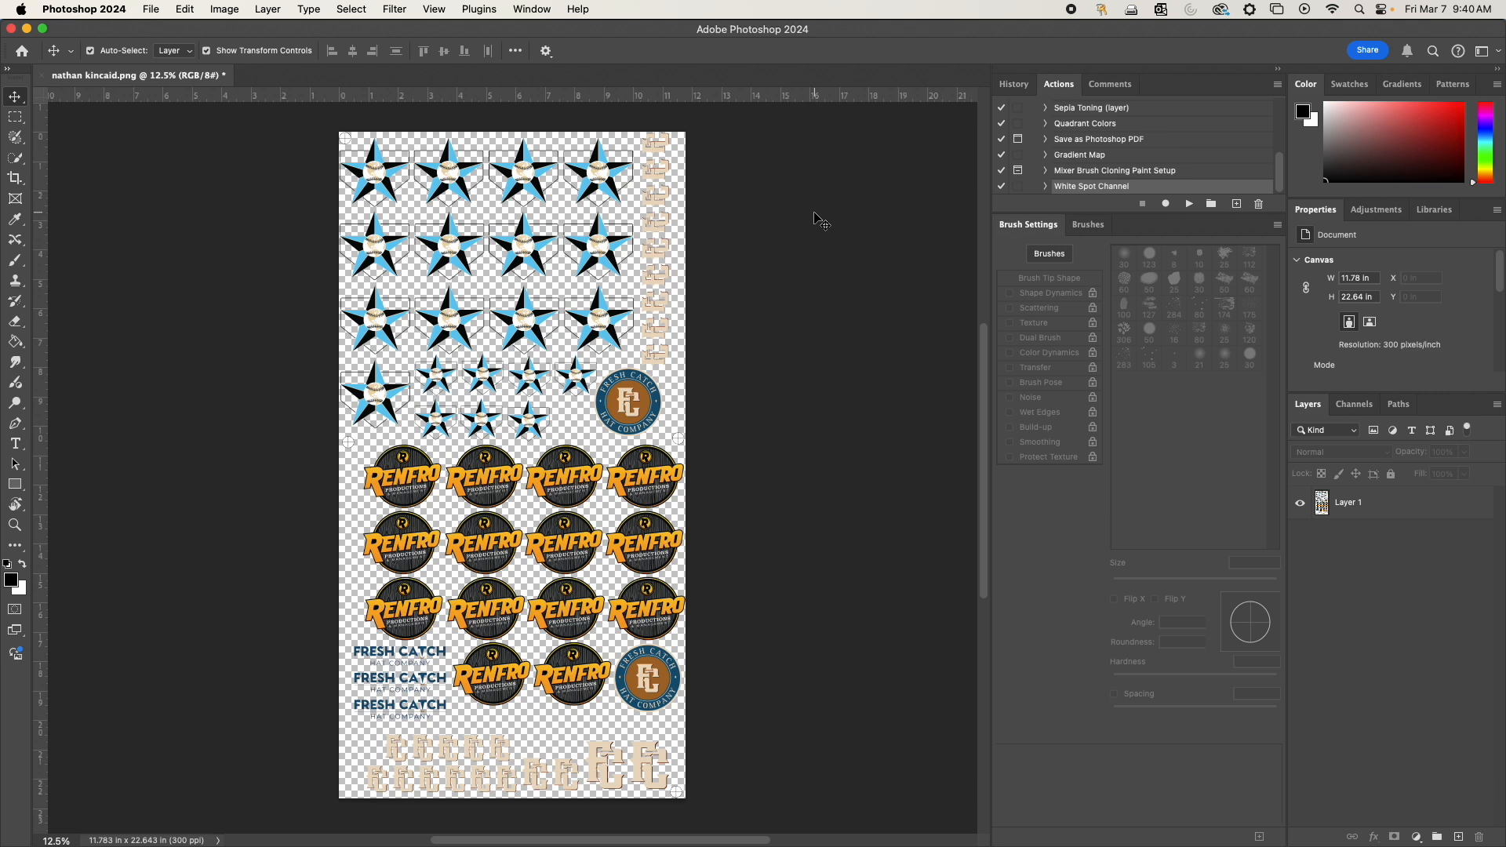
{"action": "mouse_move", "coordinate": [833, 237]}
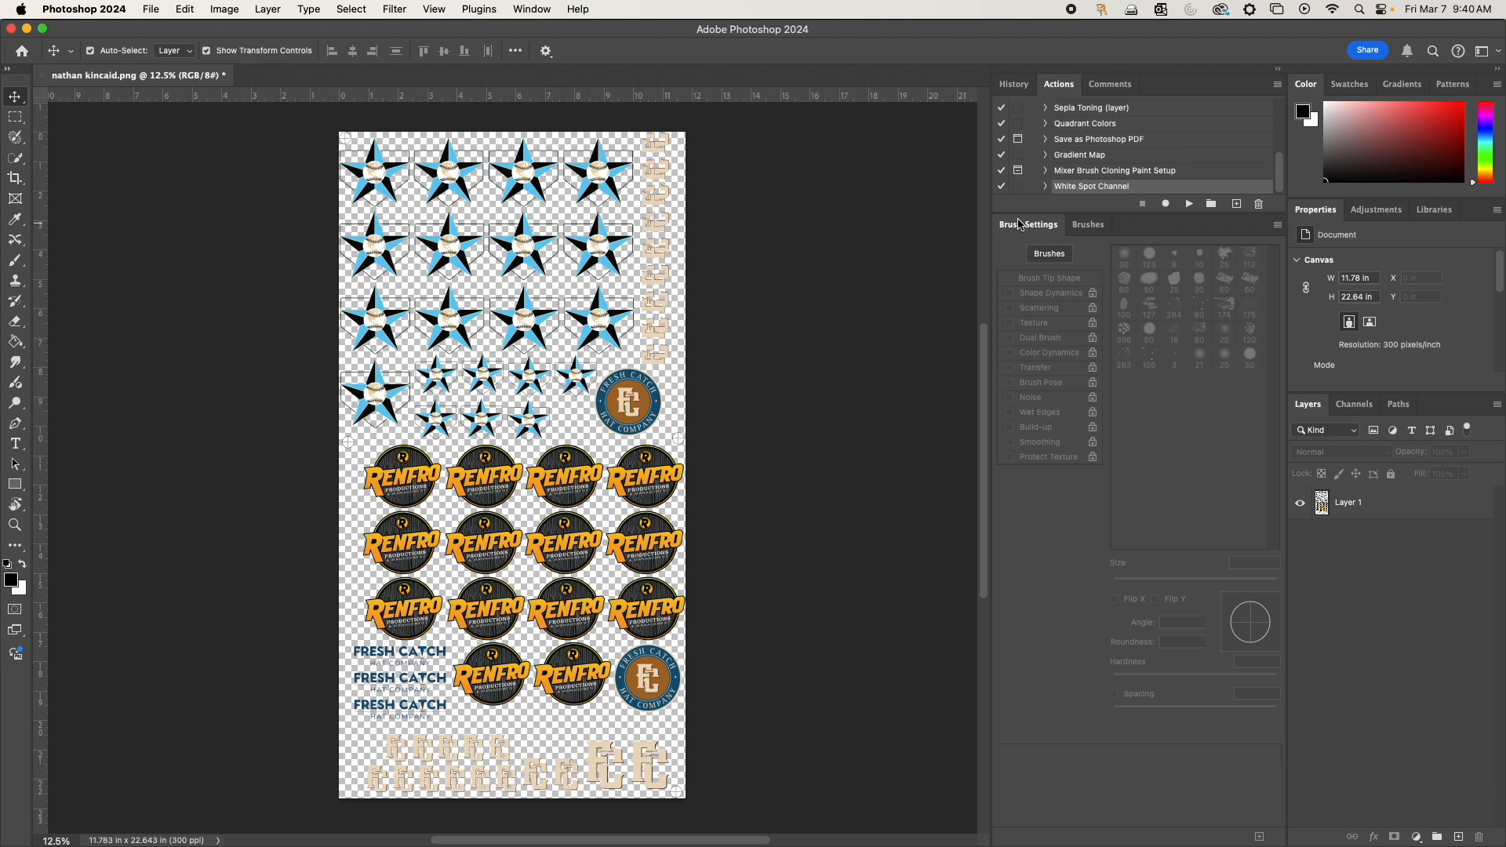
{"action": "mouse_move", "coordinate": [725, 308]}
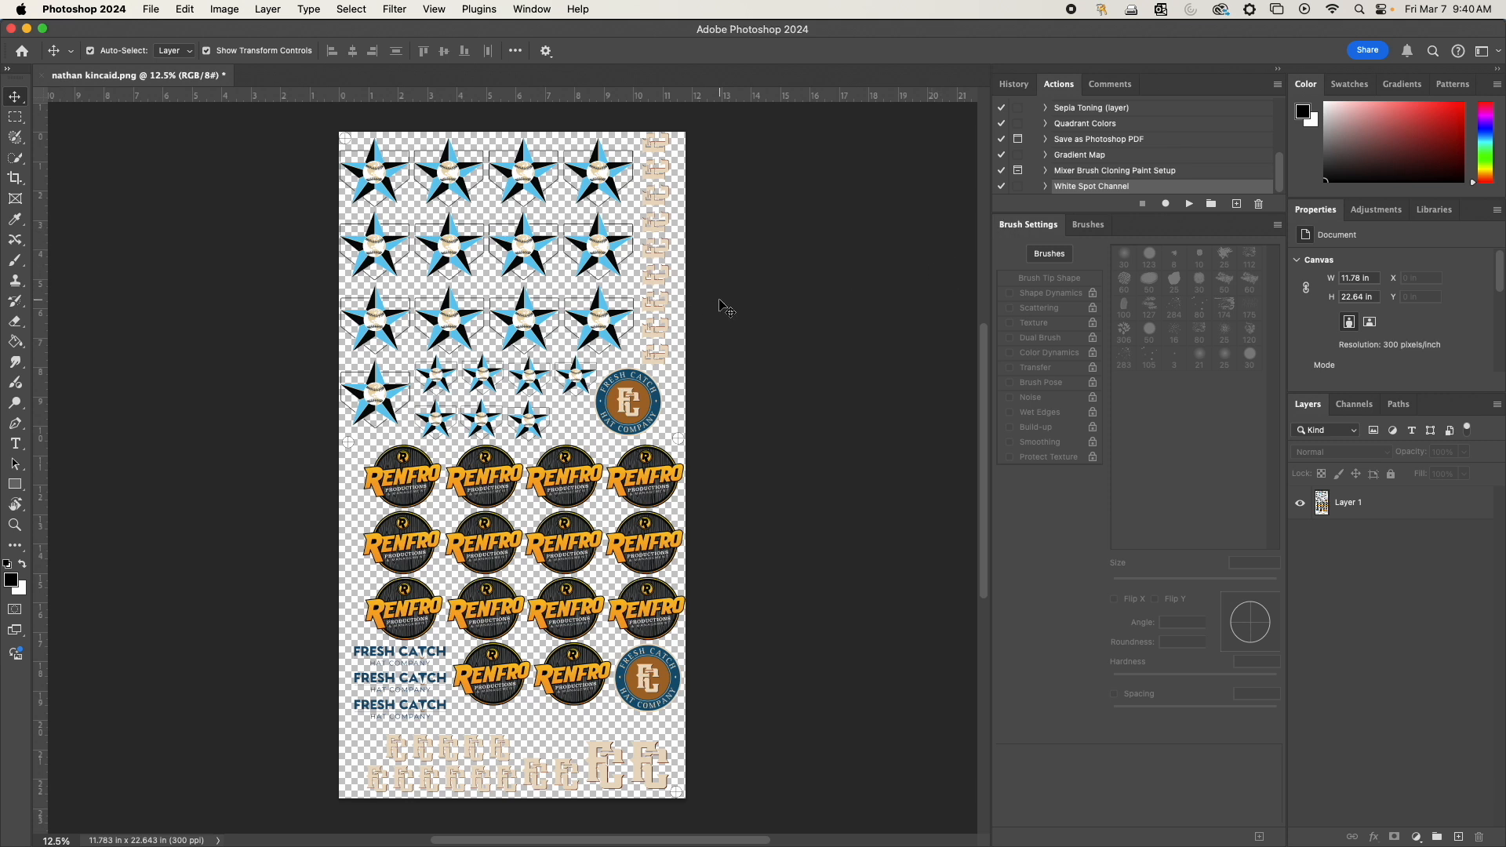
{"action": "mouse_move", "coordinate": [814, 226]}
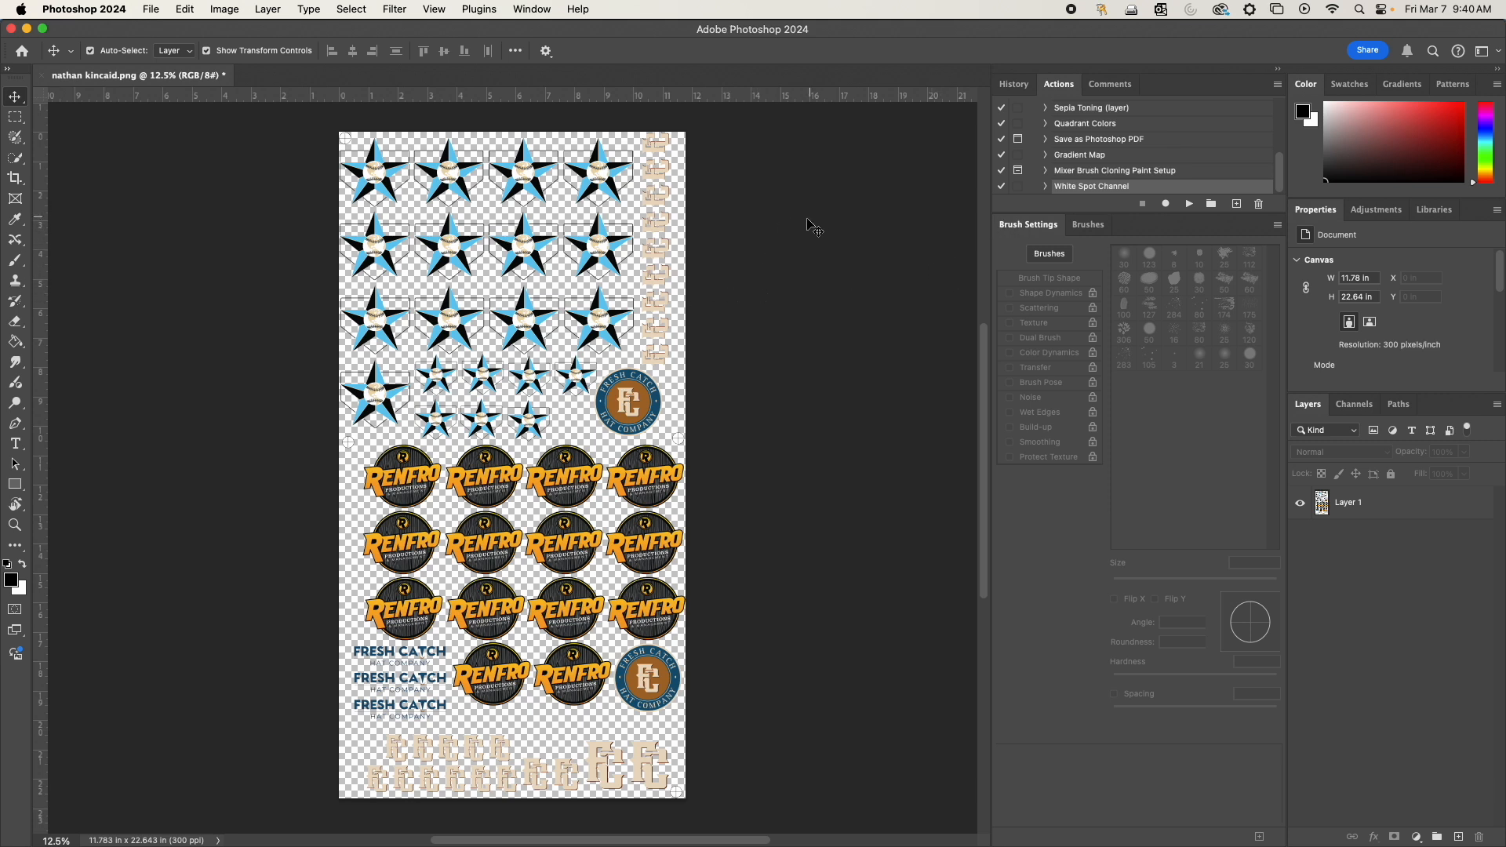
{"action": "mouse_move", "coordinate": [809, 237]}
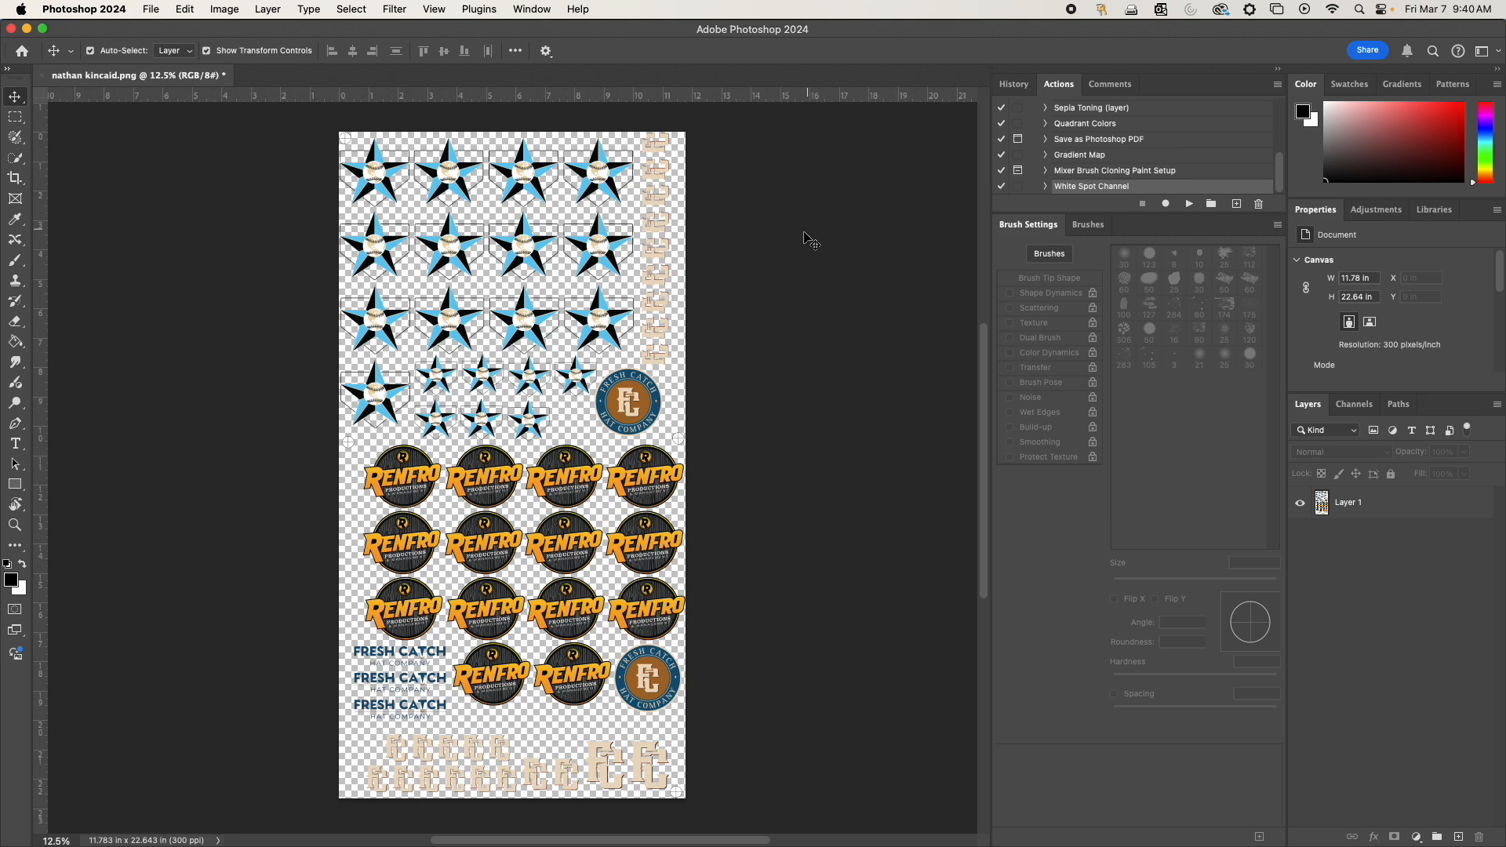
{"action": "mouse_move", "coordinate": [809, 245]}
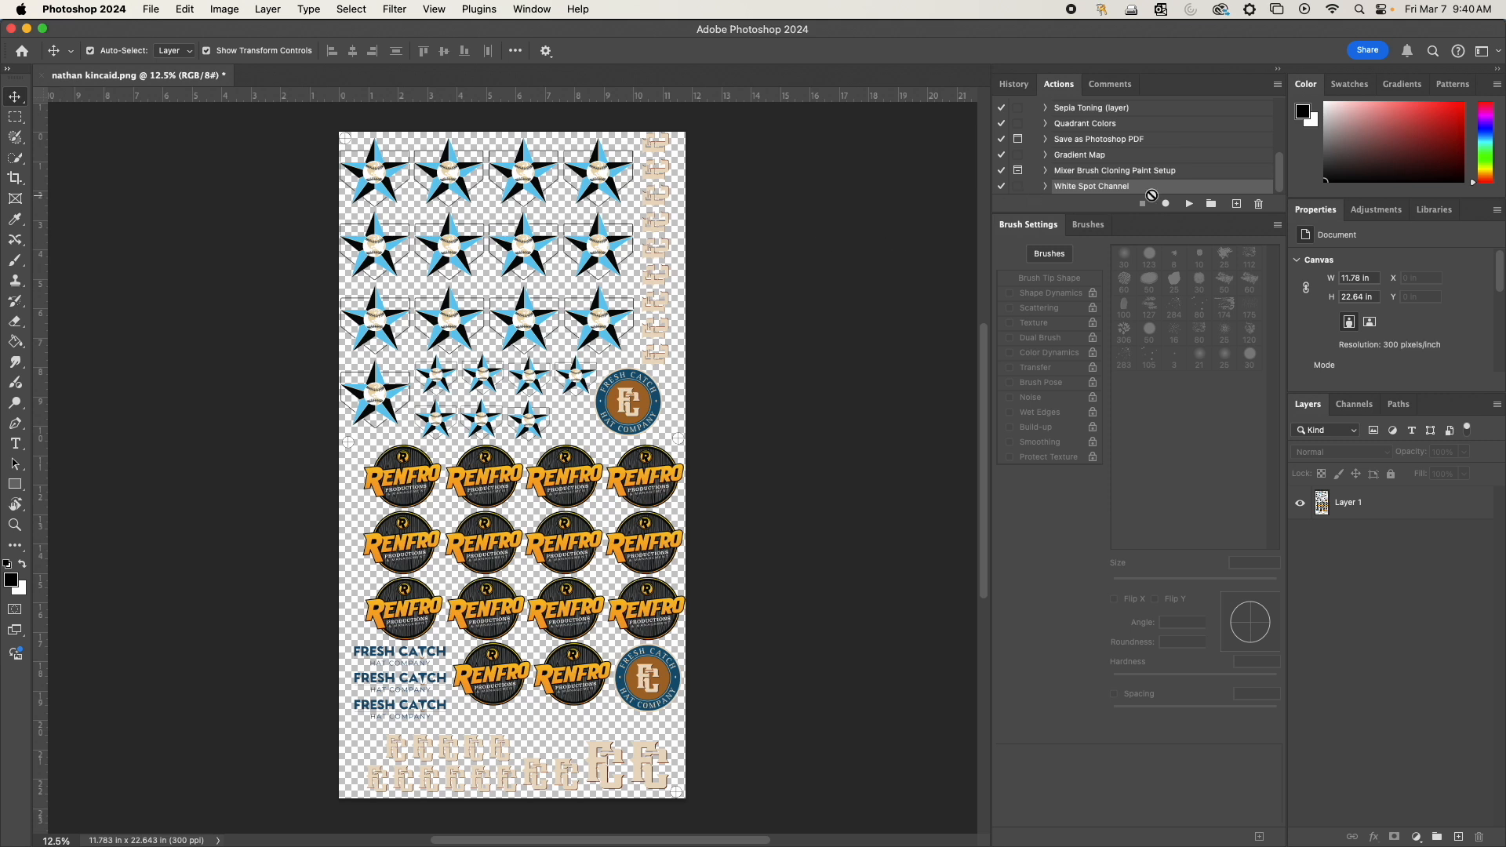
{"action": "mouse_move", "coordinate": [1149, 169]}
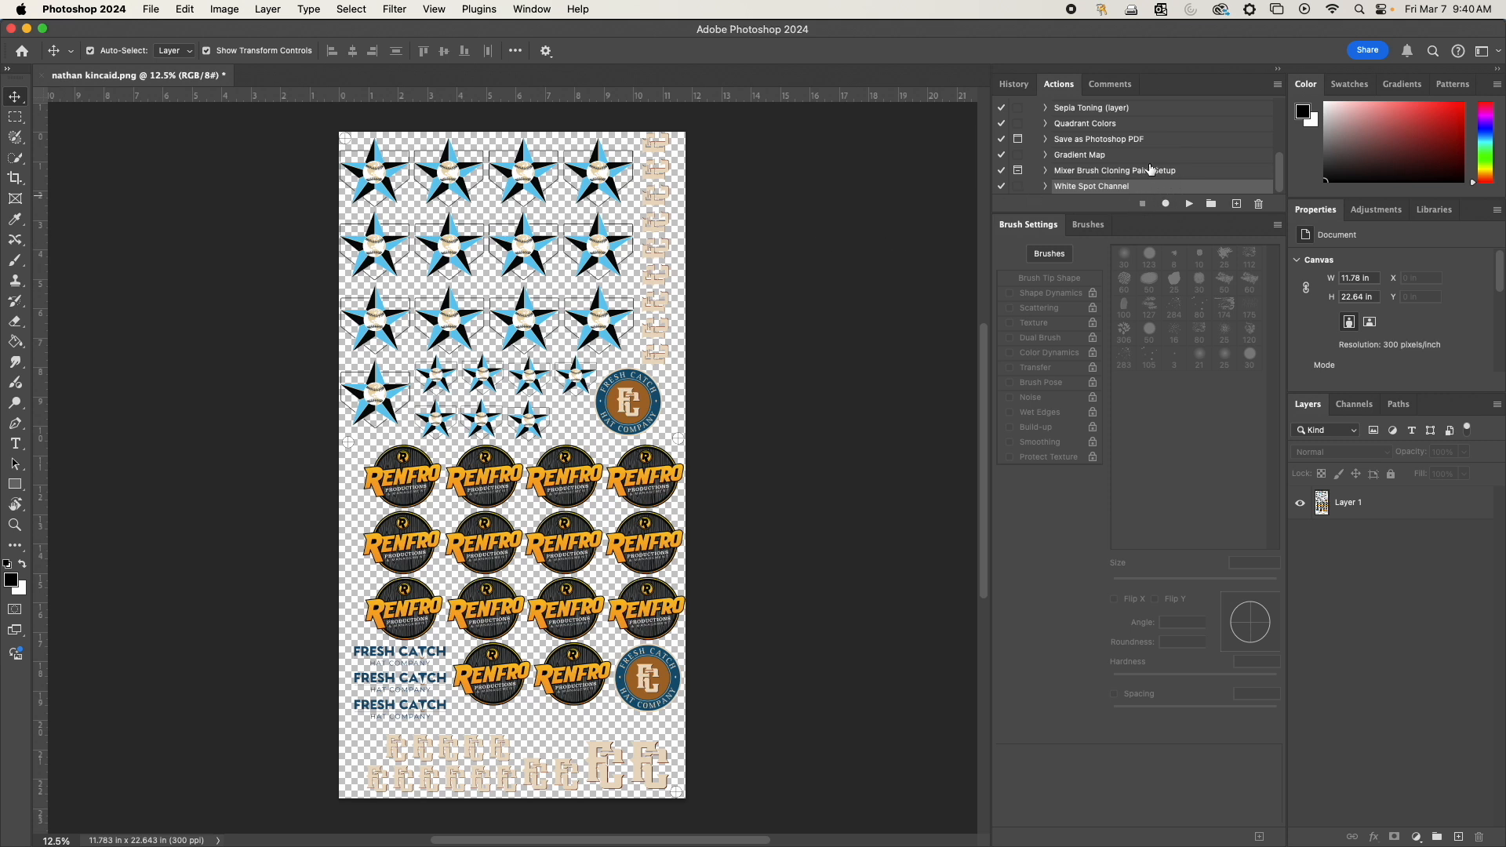
{"action": "mouse_move", "coordinate": [891, 287]}
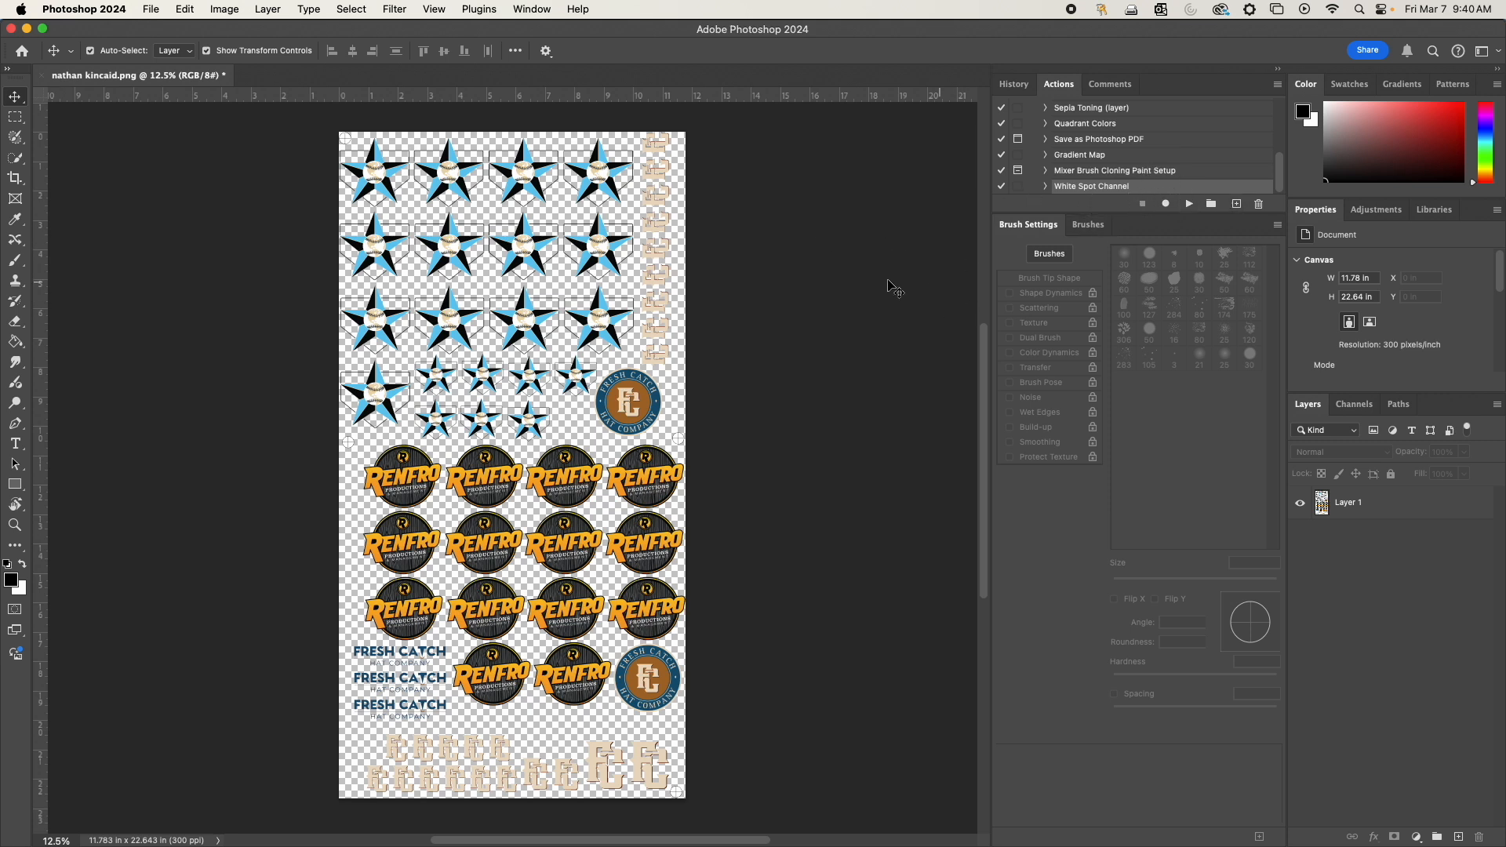
{"action": "left_click", "coordinate": [532, 10]}
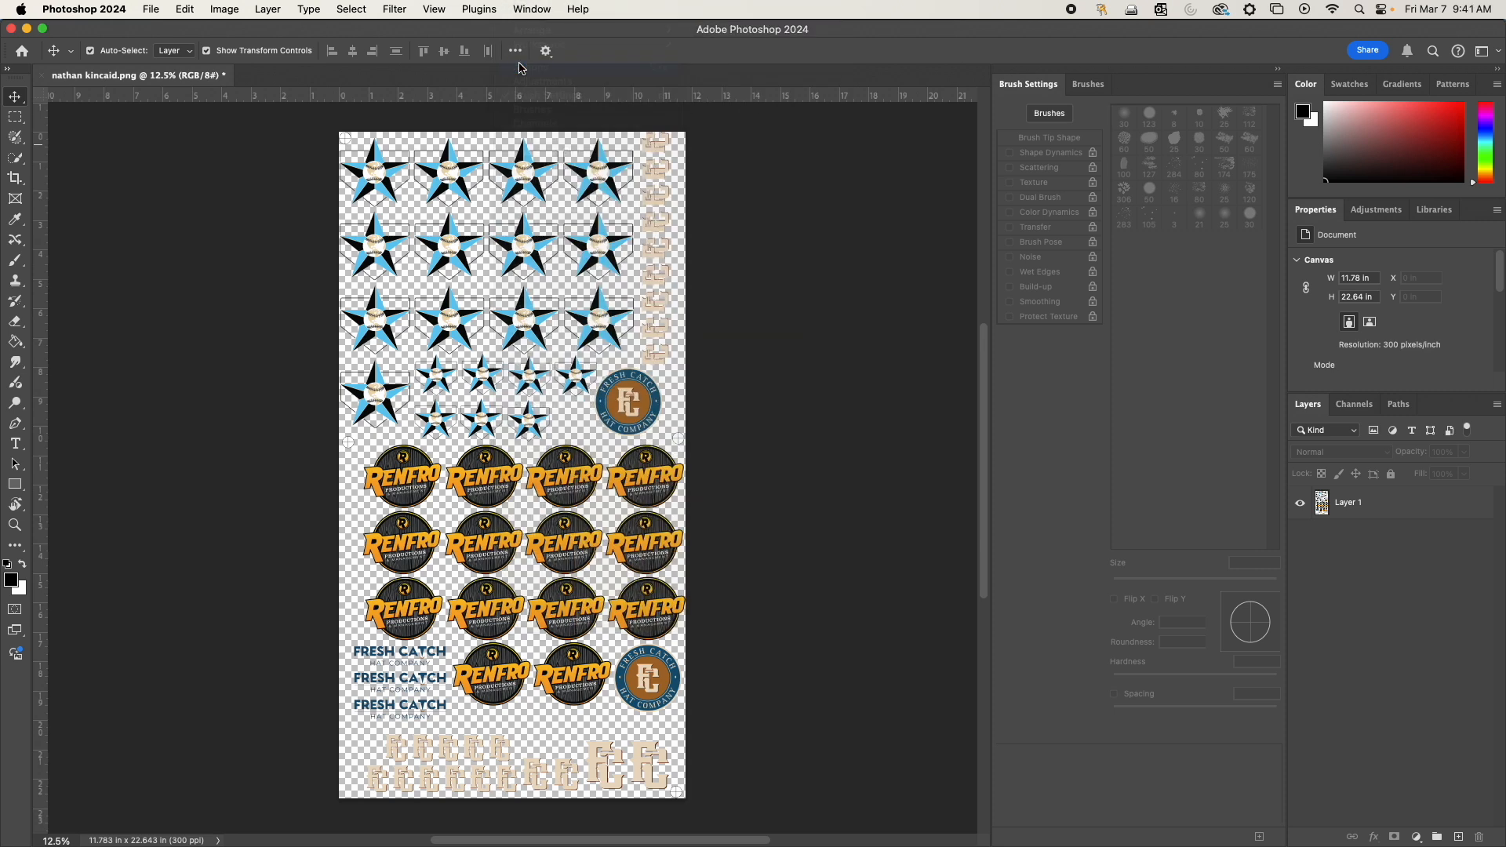
{"action": "left_click", "coordinate": [1058, 85]}
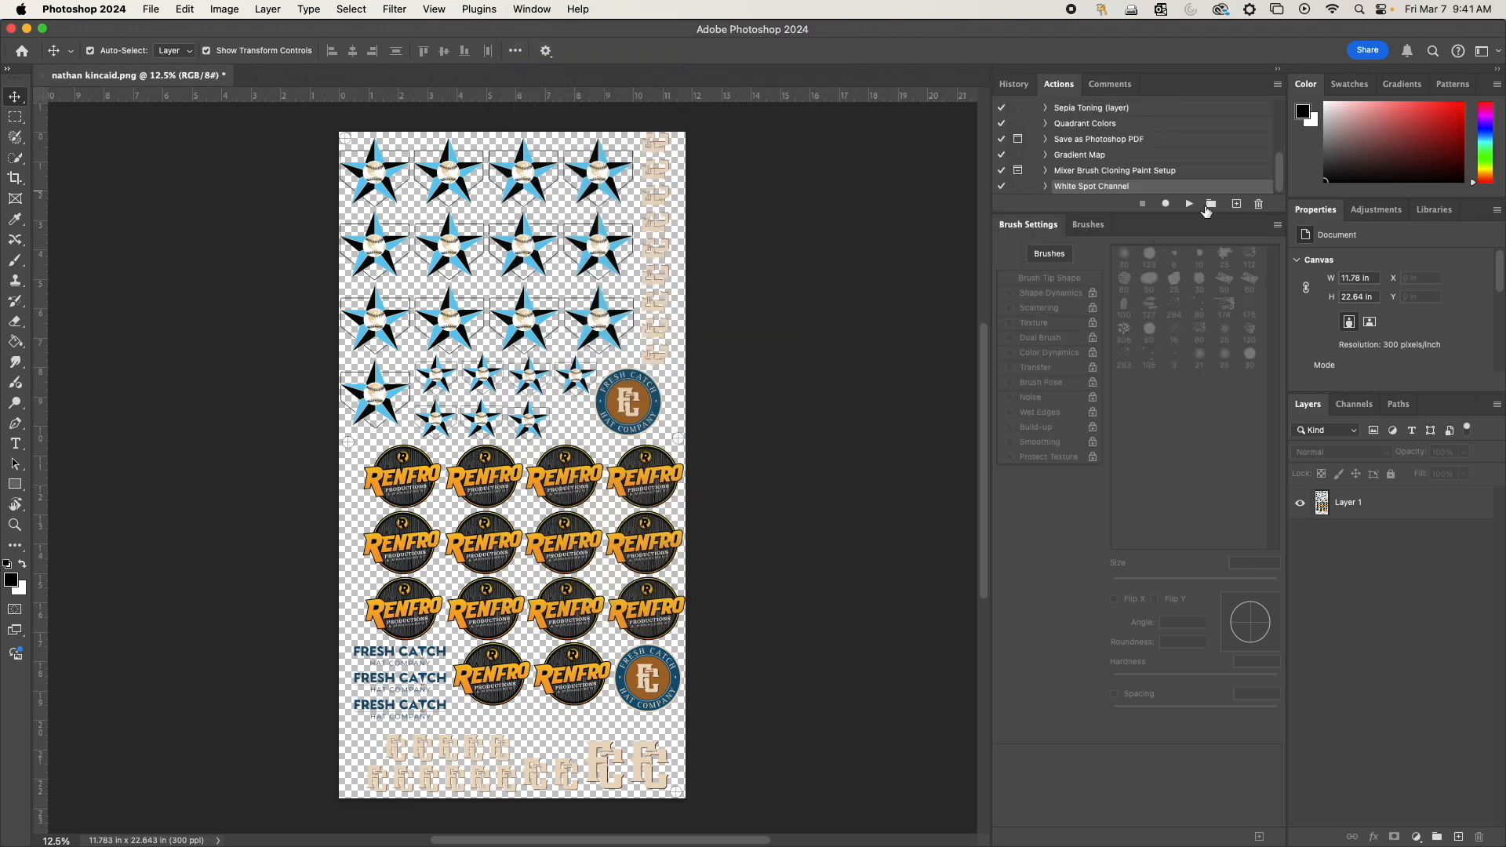
{"action": "left_click", "coordinate": [1238, 204]}
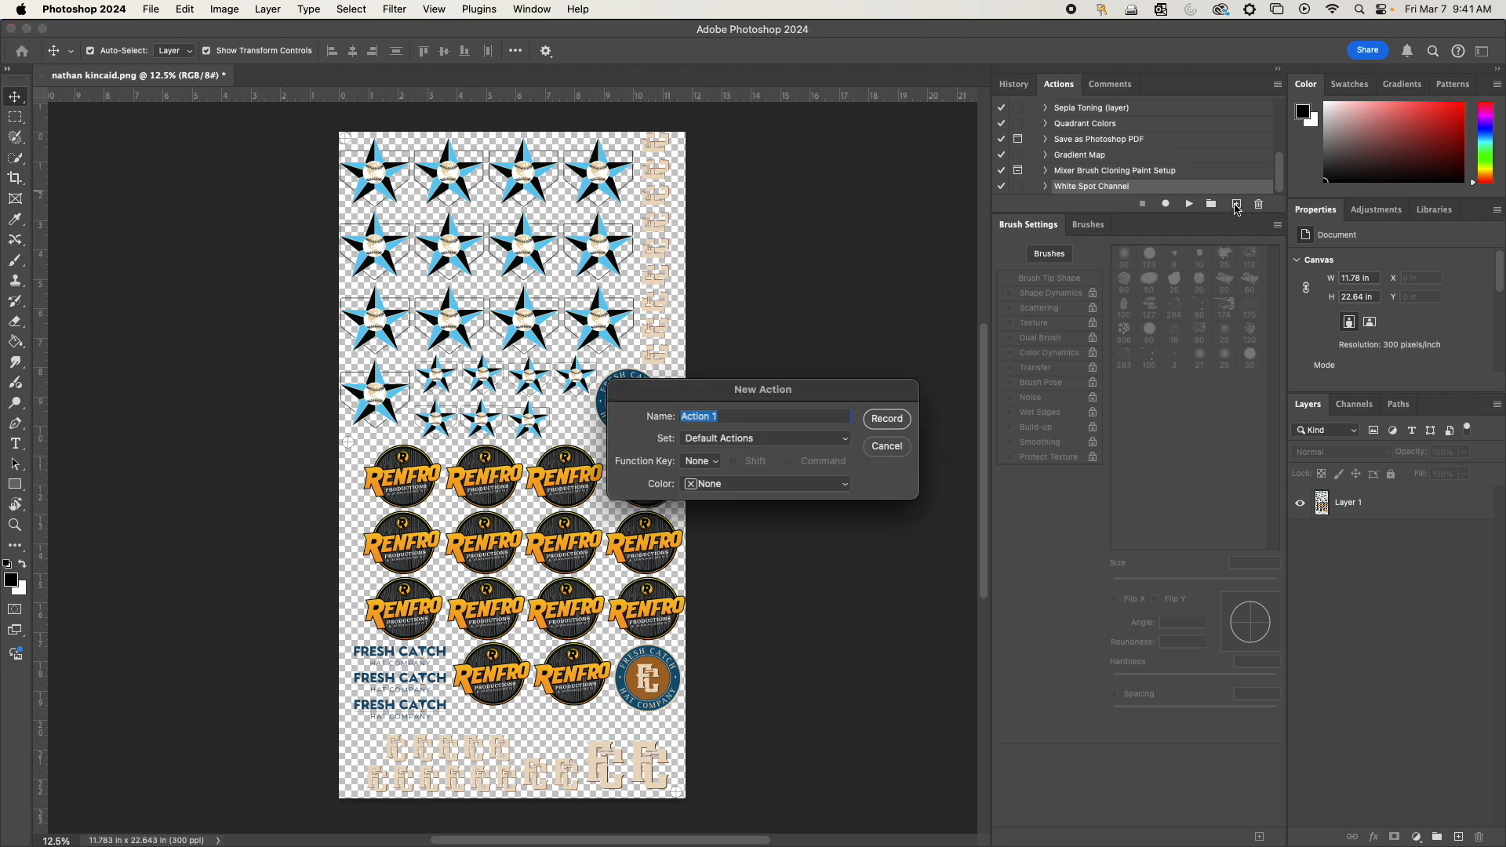
{"action": "type", "text": "New White Spot Chja"}
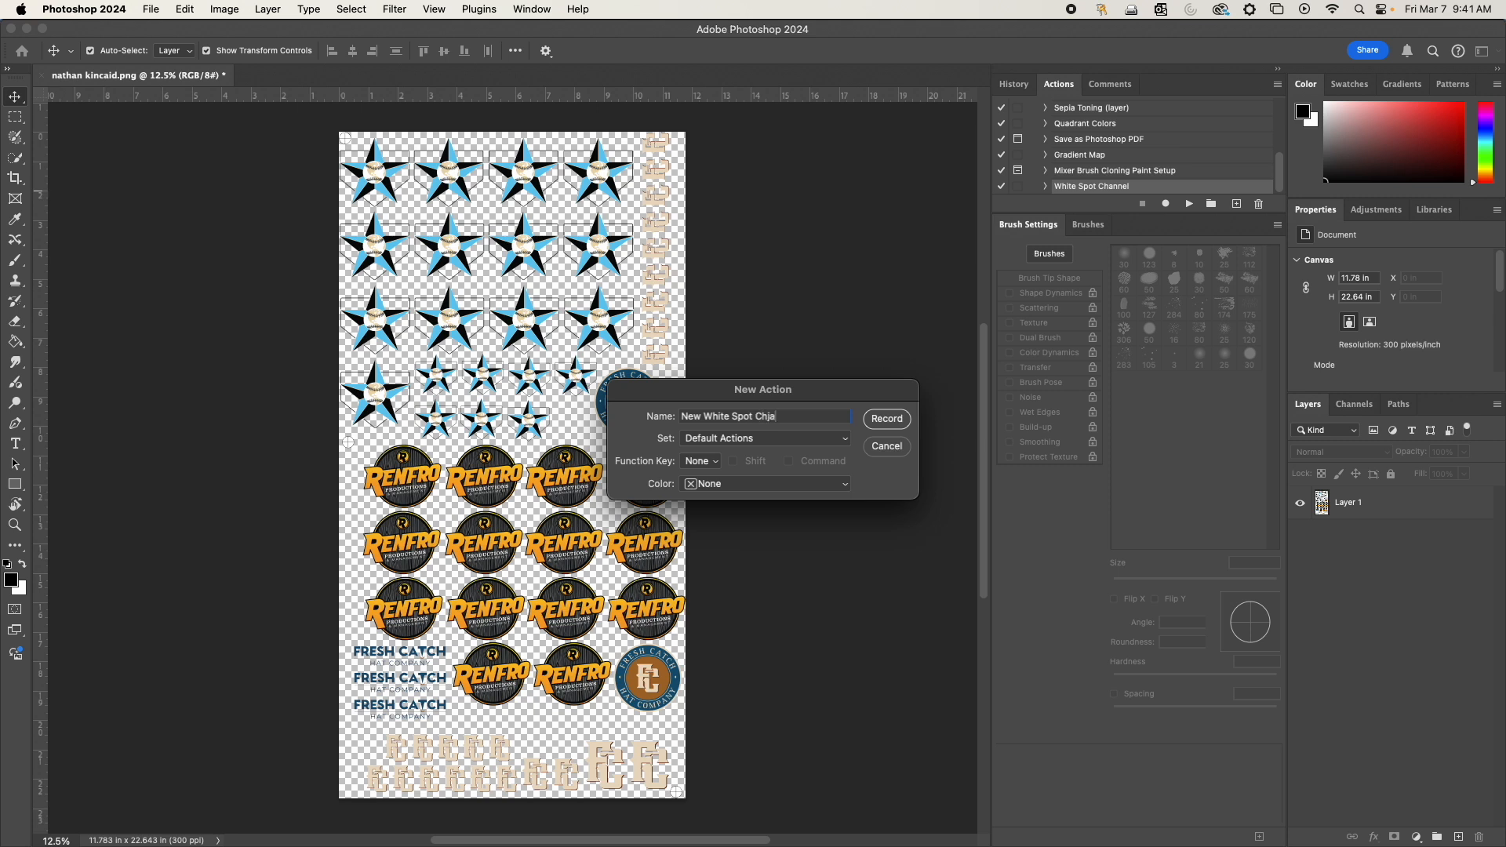
{"action": "type", "text": "nnel"}
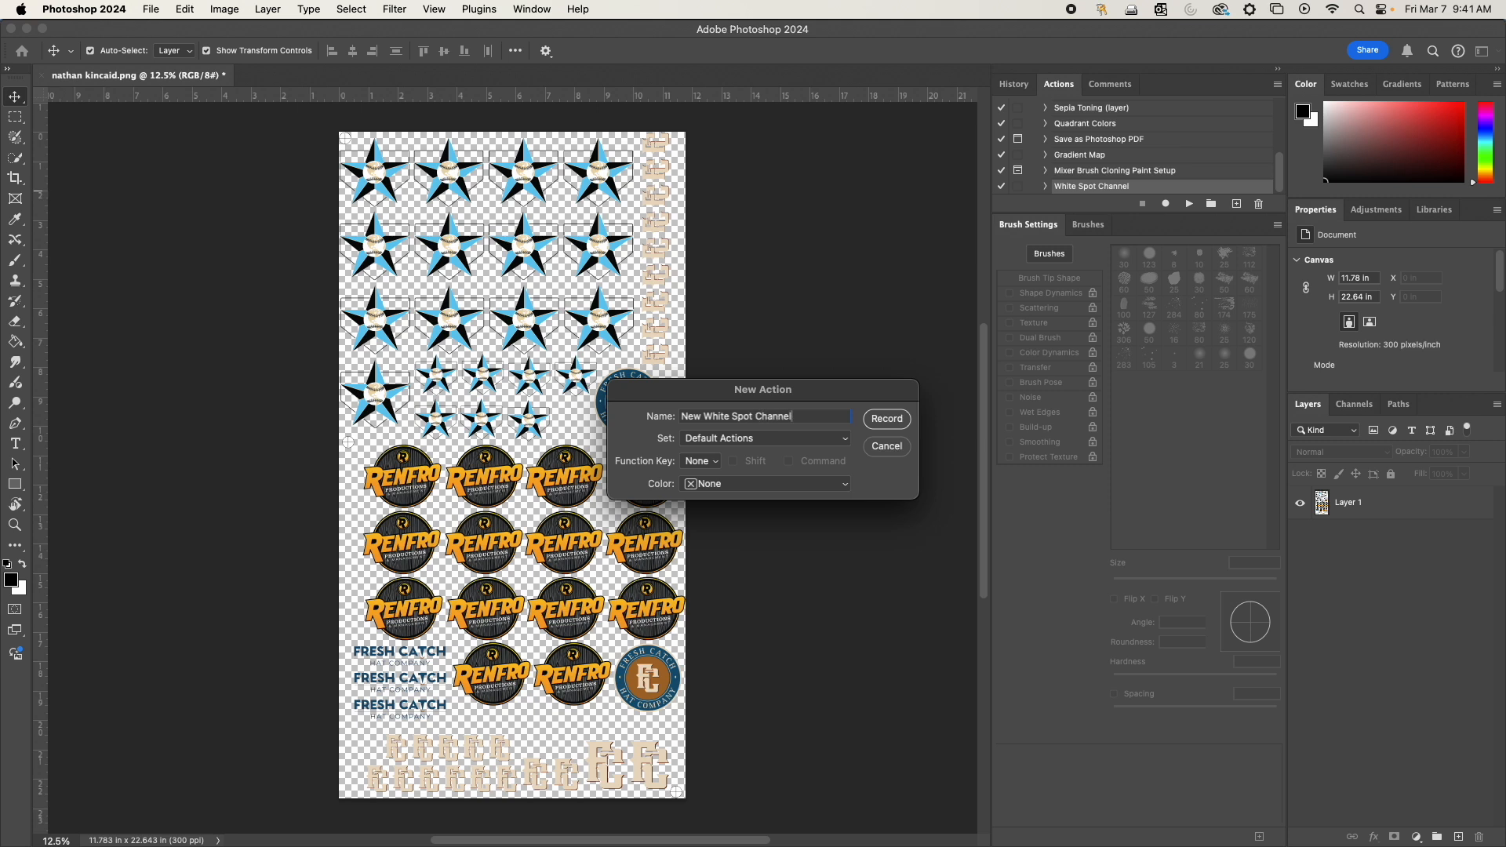
{"action": "left_click", "coordinate": [885, 419]}
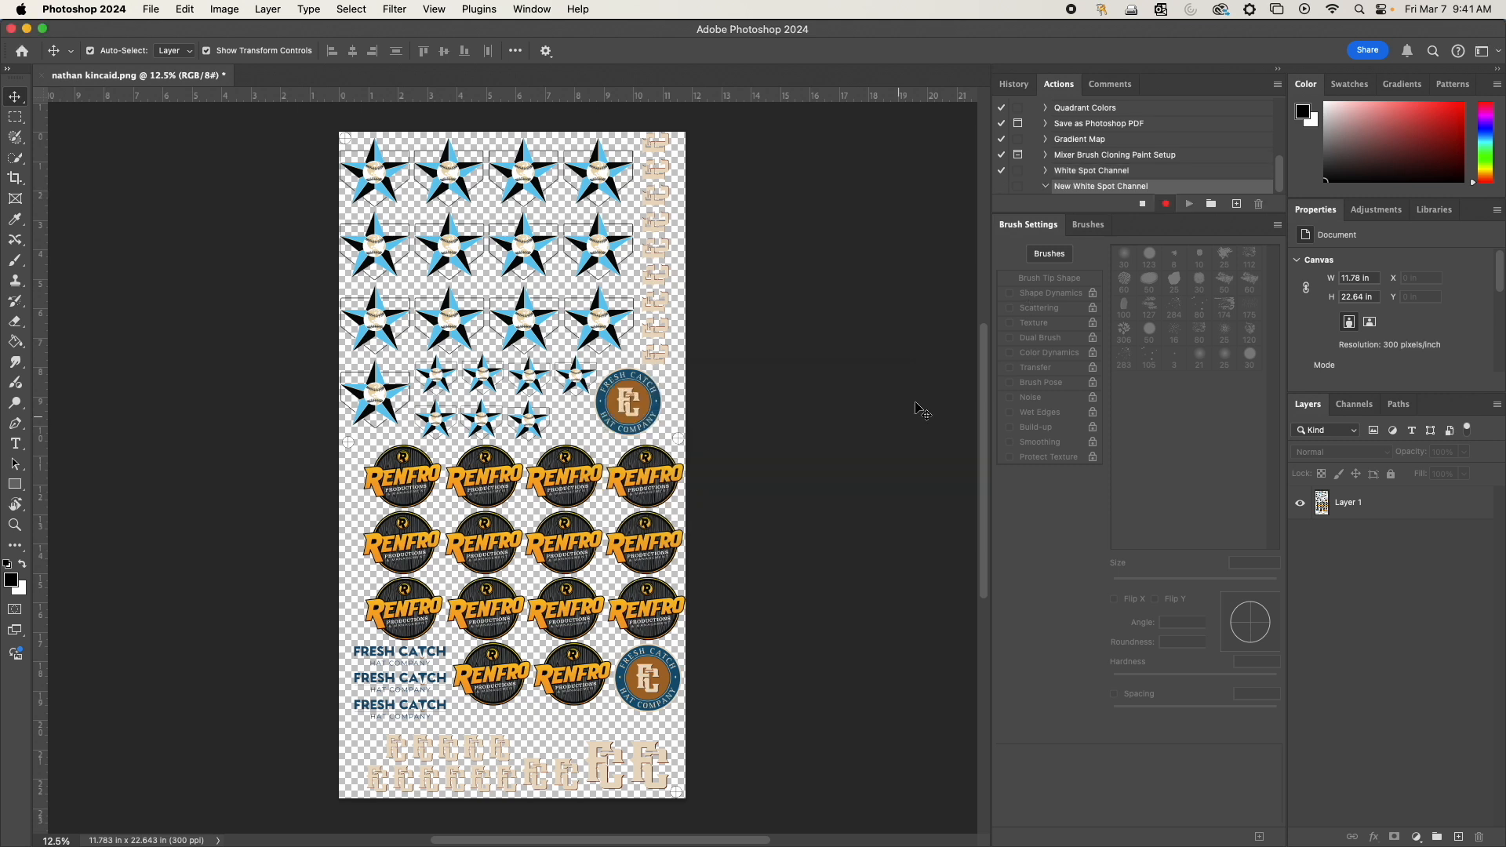
{"action": "mouse_move", "coordinate": [1320, 403]}
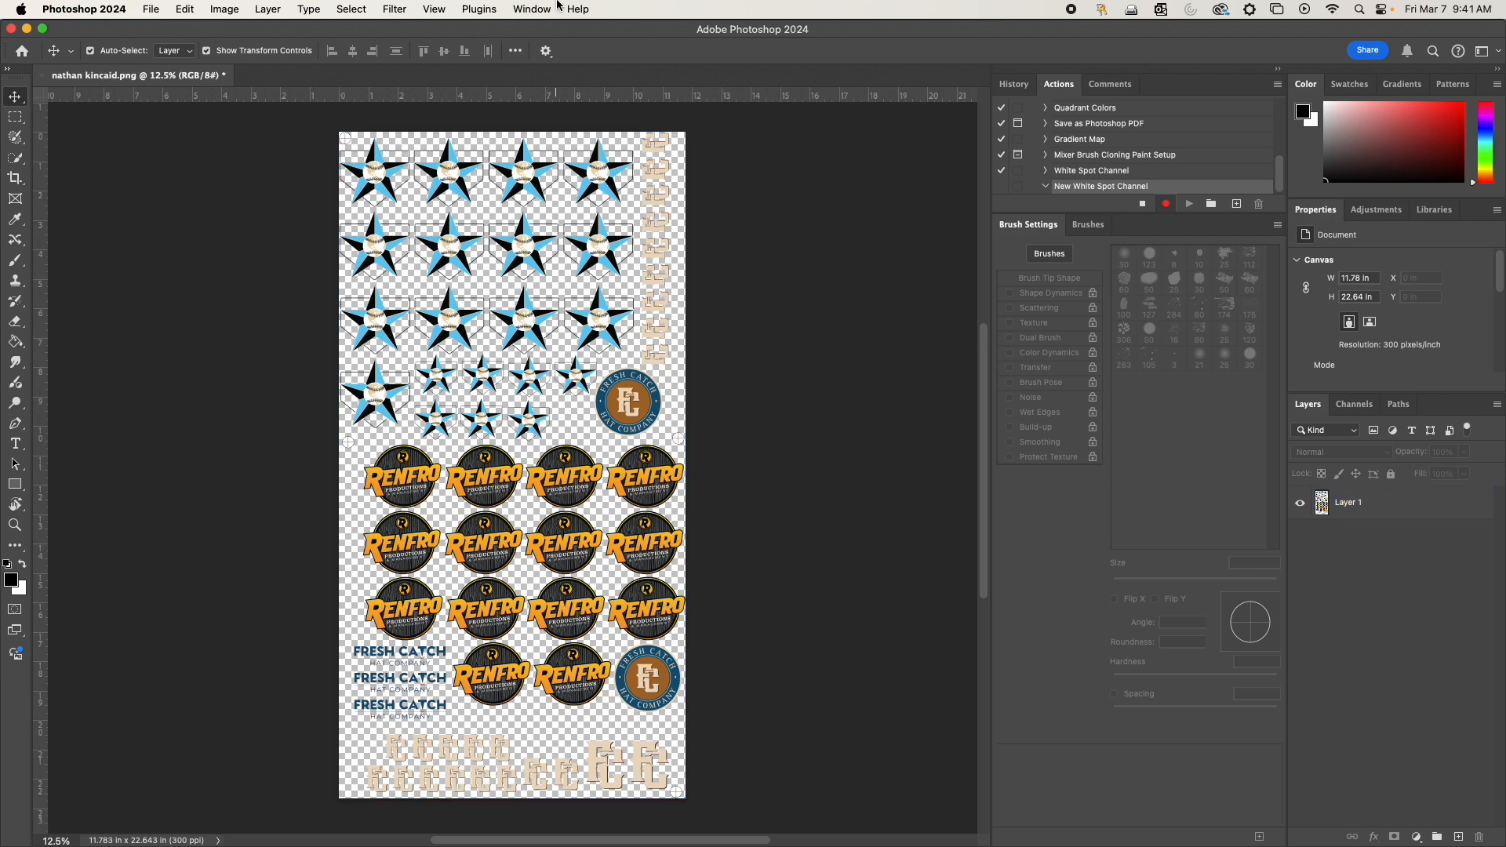
Step: Convert the sticker sheet to CMYK Color via Image > Mode, recorded as a Convert Mode step
{"action": "left_click", "coordinate": [225, 10]}
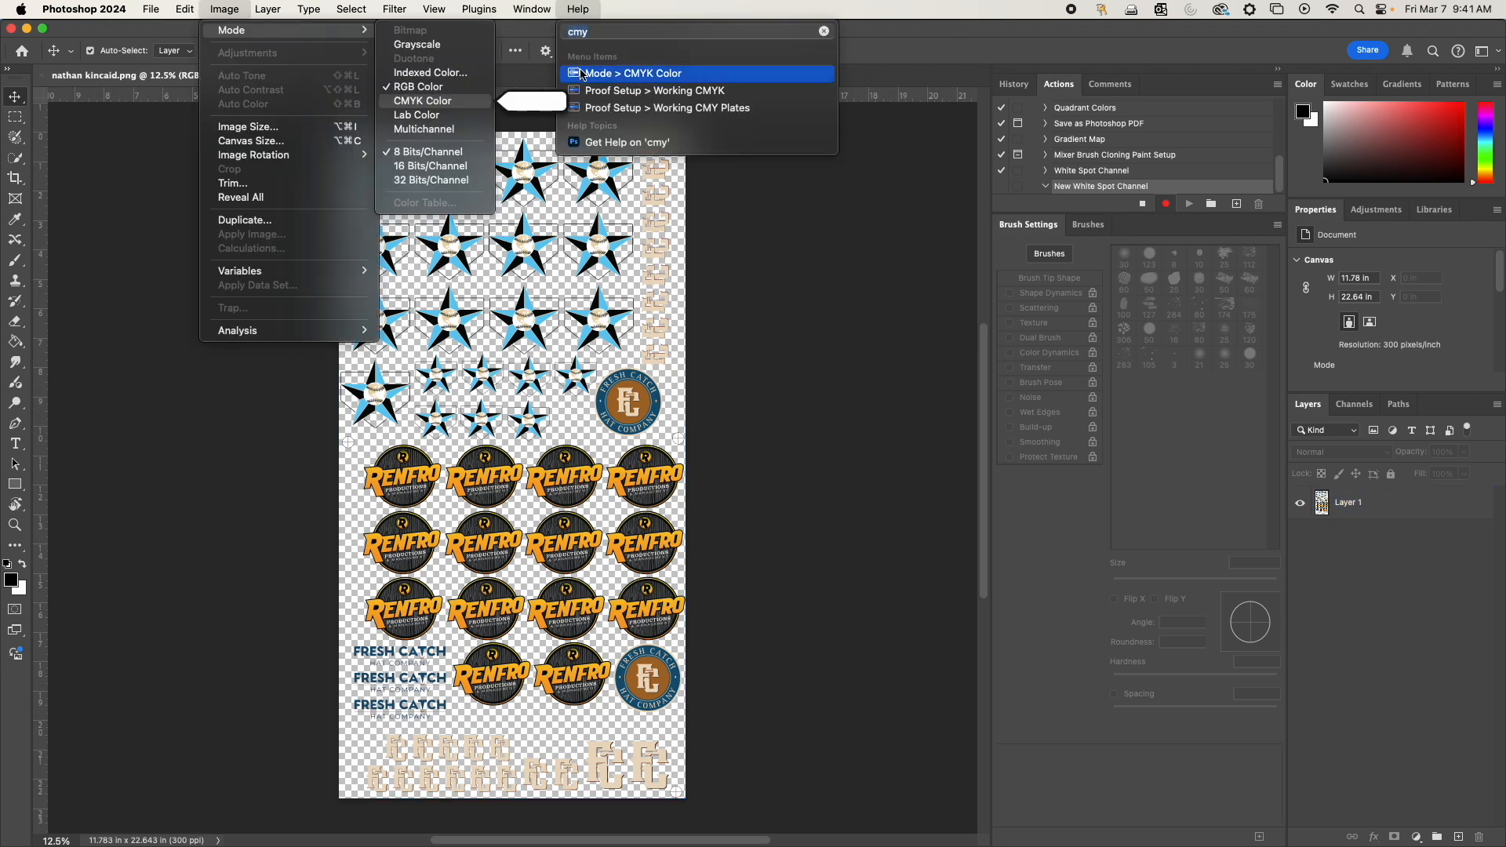
{"action": "left_click", "coordinate": [269, 10]}
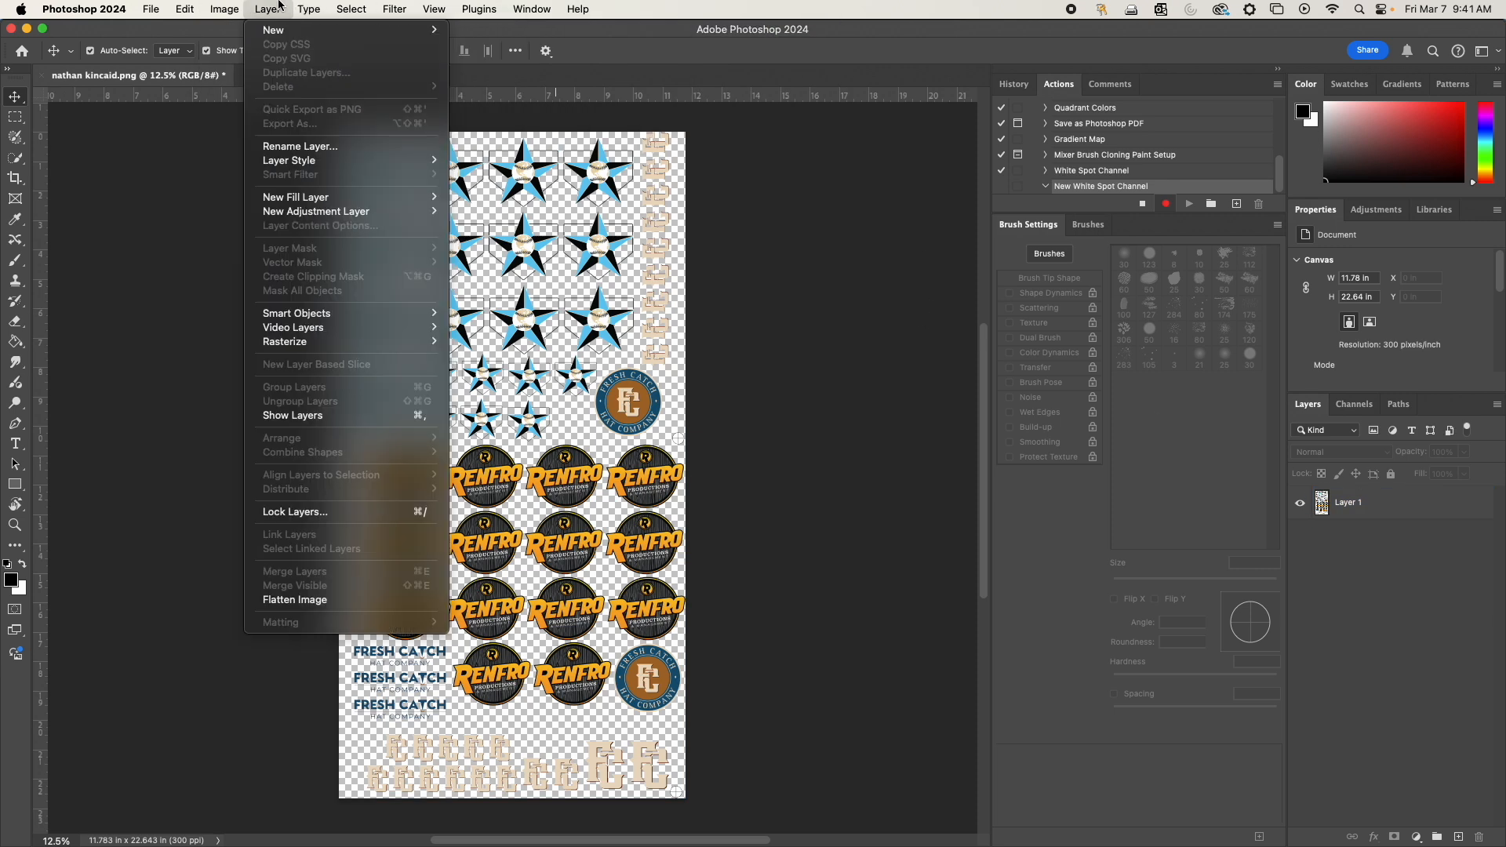
{"action": "left_click", "coordinate": [225, 10]}
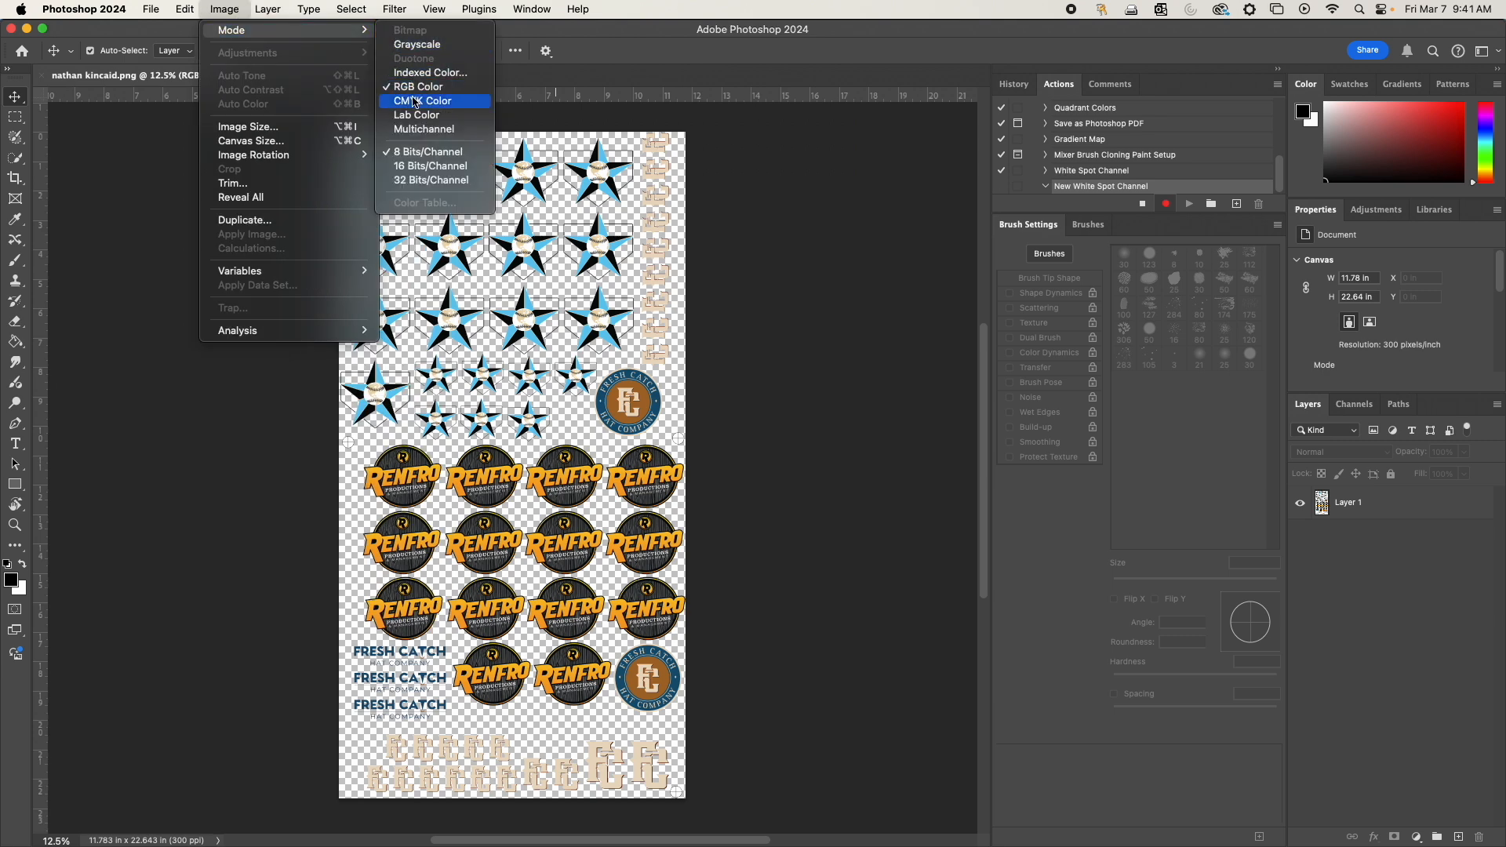
{"action": "left_click", "coordinate": [422, 101]}
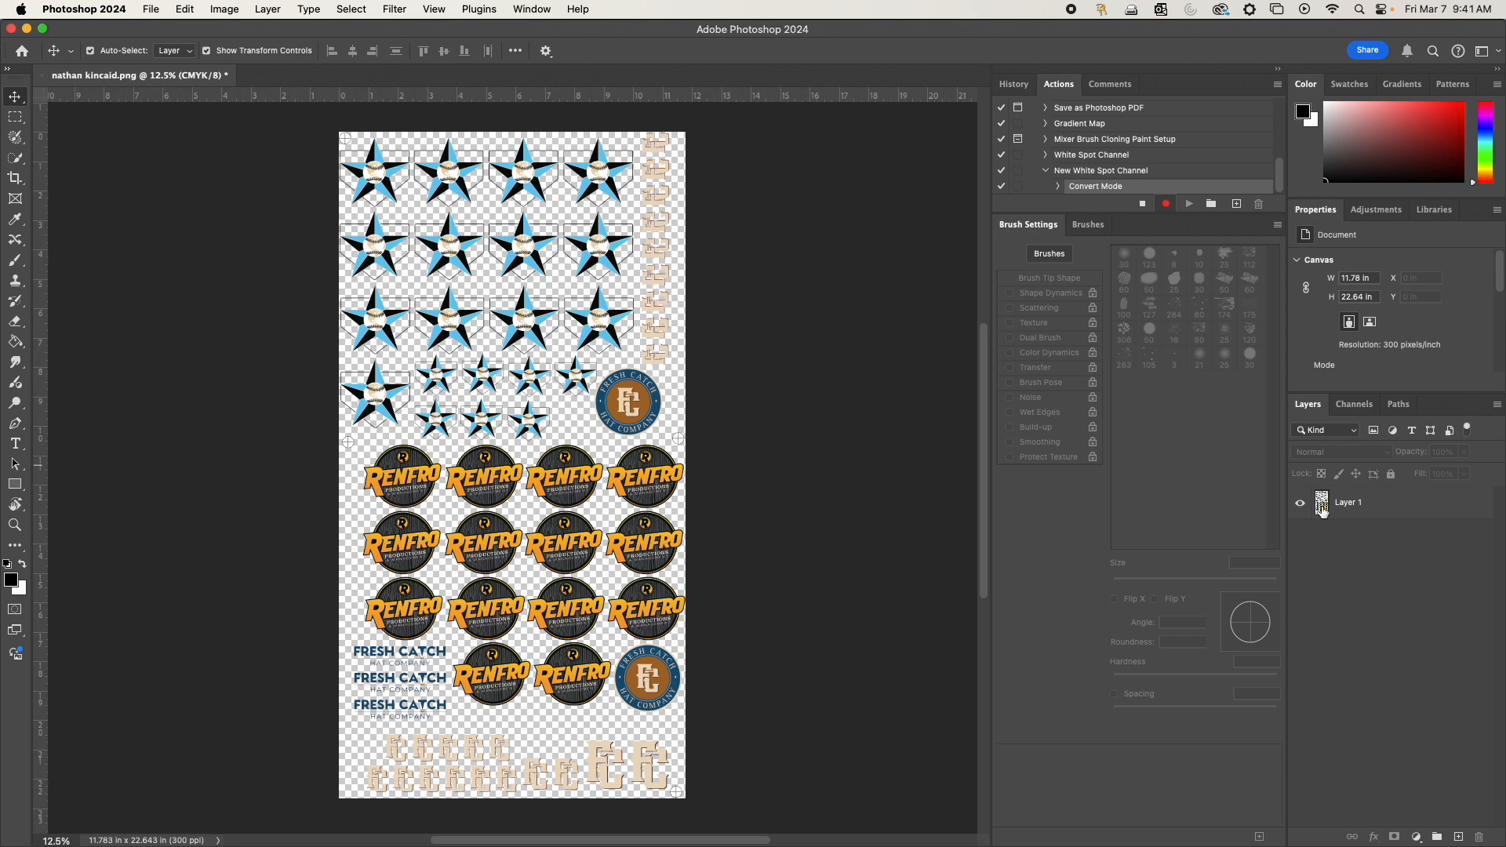
Step: Load Layer 1's artwork pixels as a selection using Select Pixels on its thumbnail
{"action": "right_click", "coordinate": [1321, 503]}
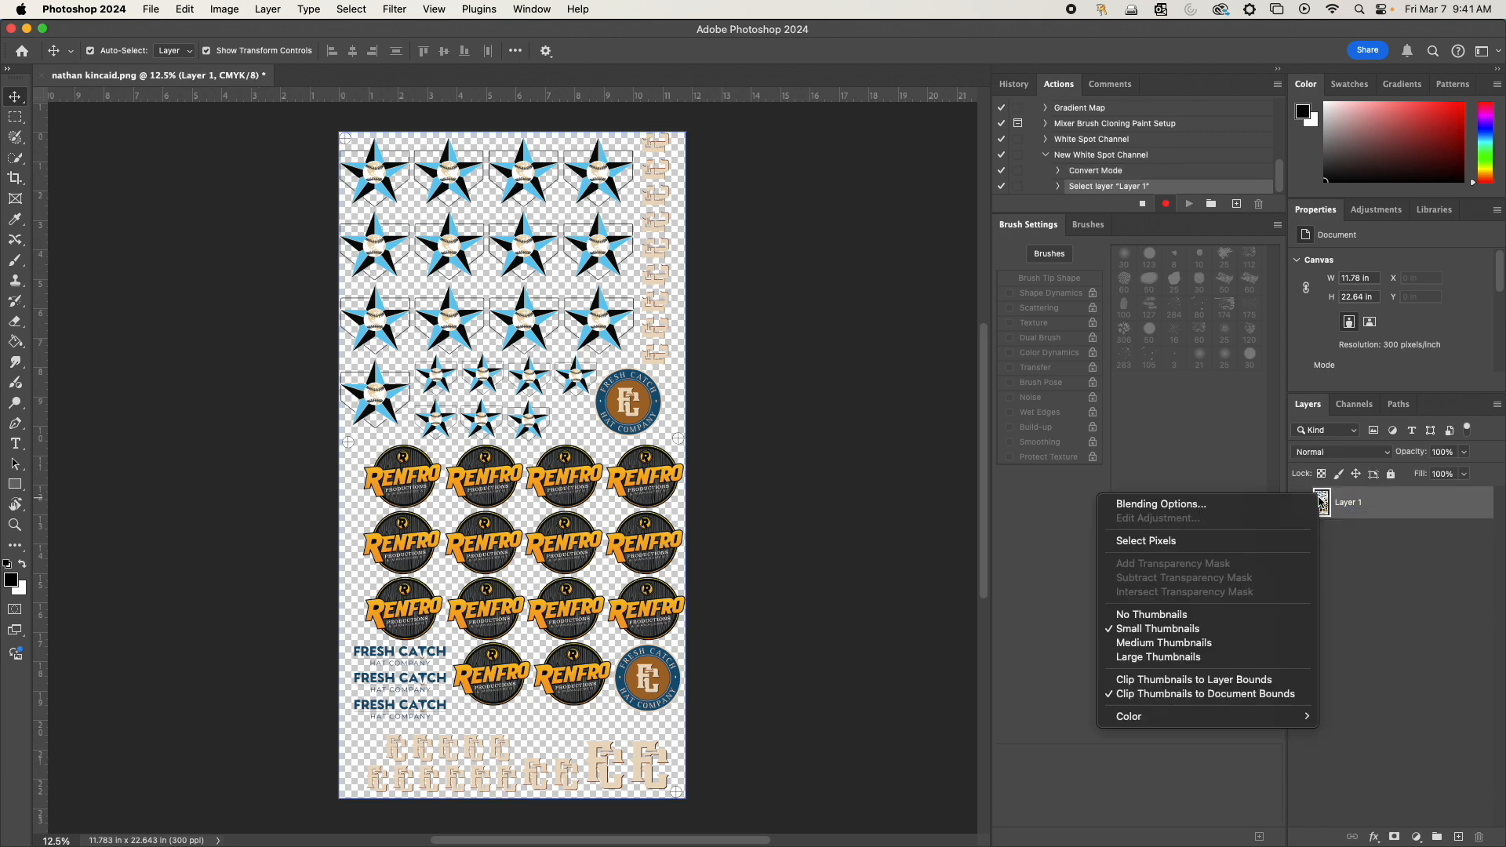
{"action": "left_click", "coordinate": [1146, 540]}
{"action": "type", "text": "c"}
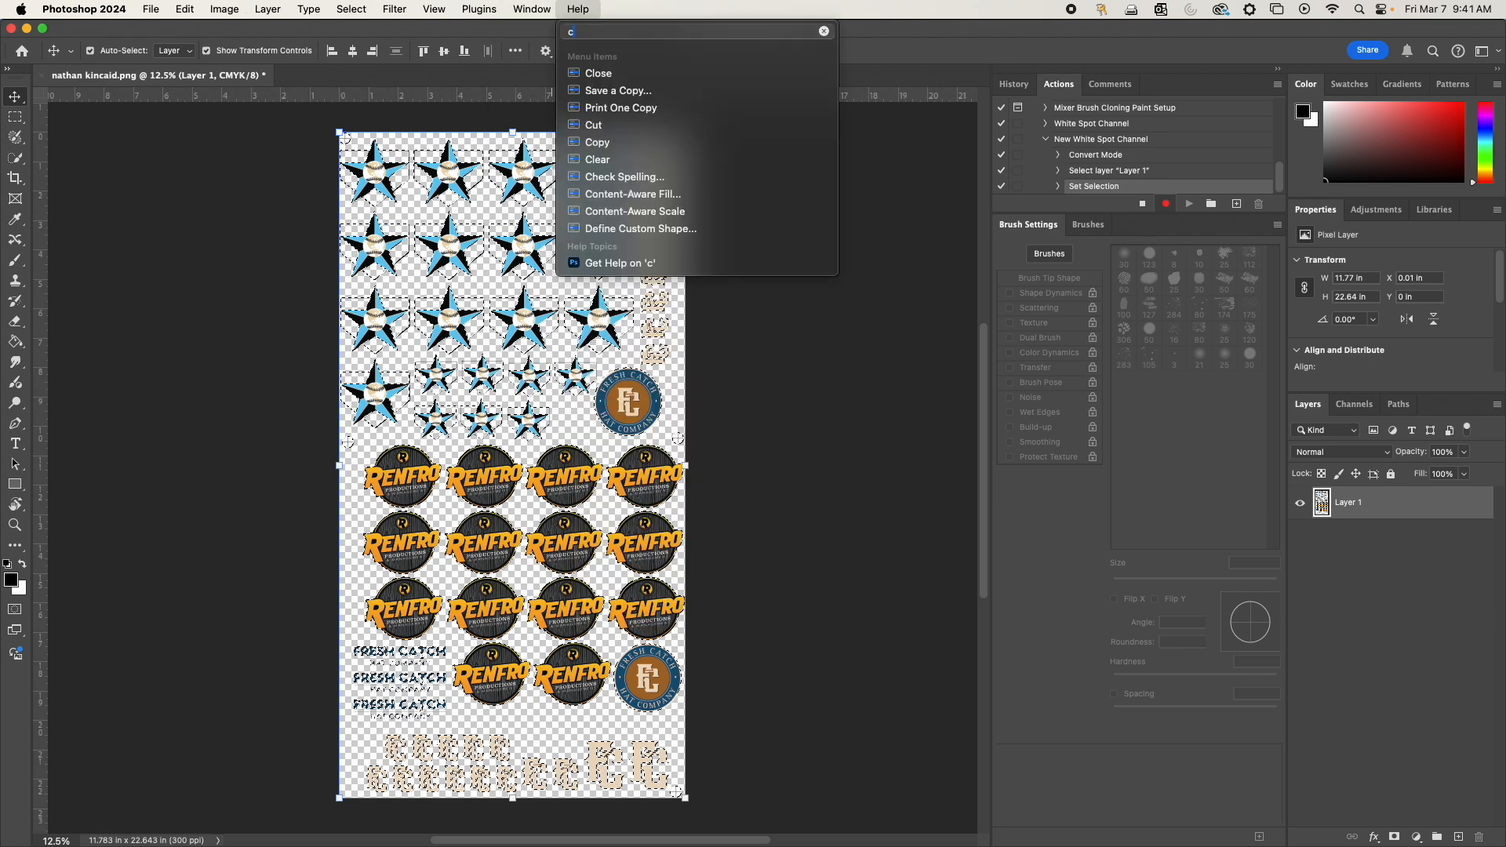
Step: Contract the logo selection by 1 pixel via Select > Modify > Contract
{"action": "left_click", "coordinate": [350, 9]}
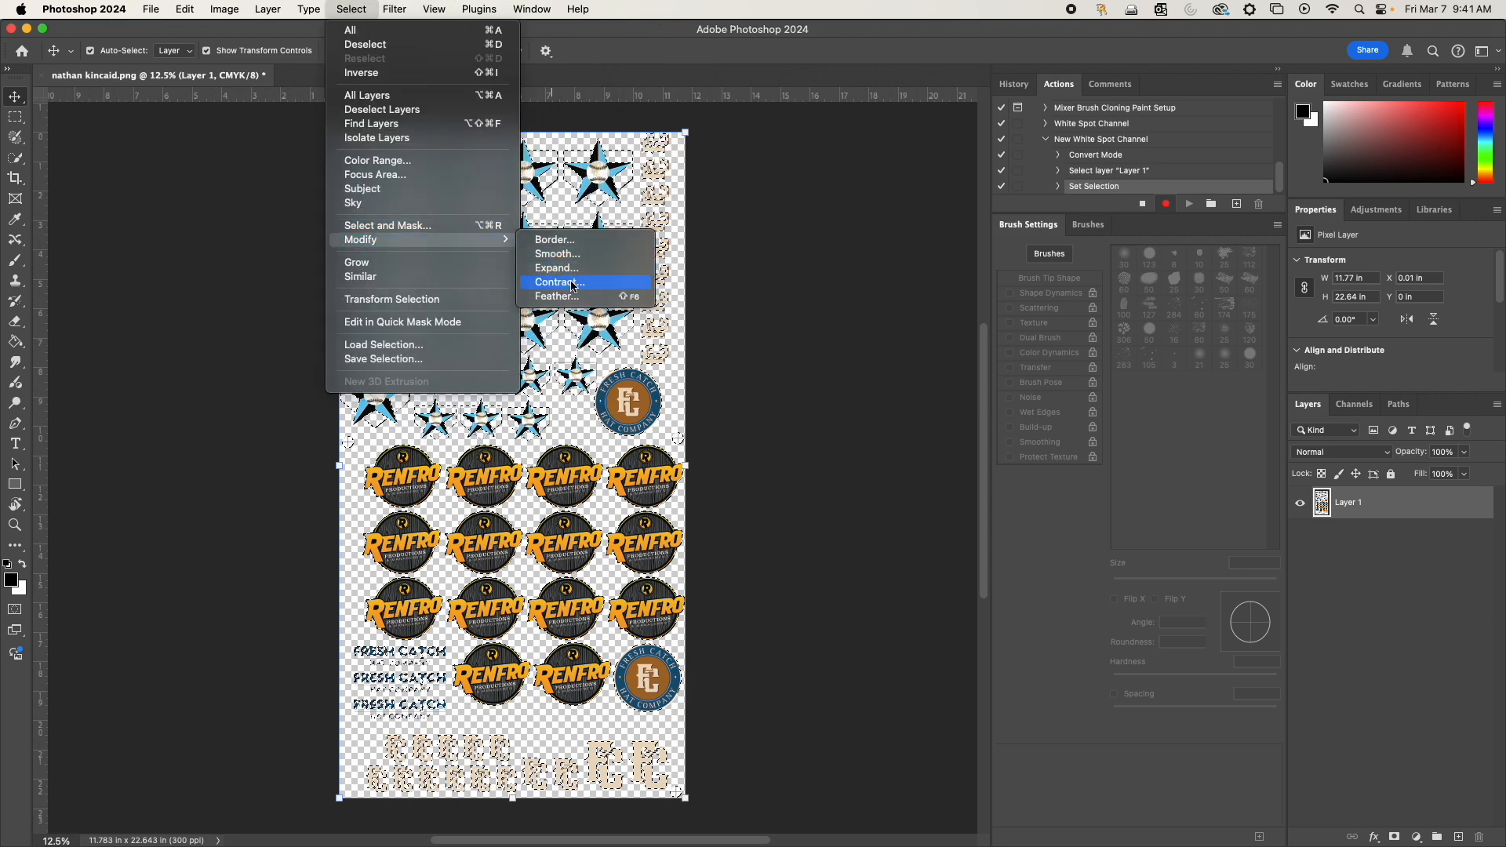
{"action": "left_click", "coordinate": [557, 281]}
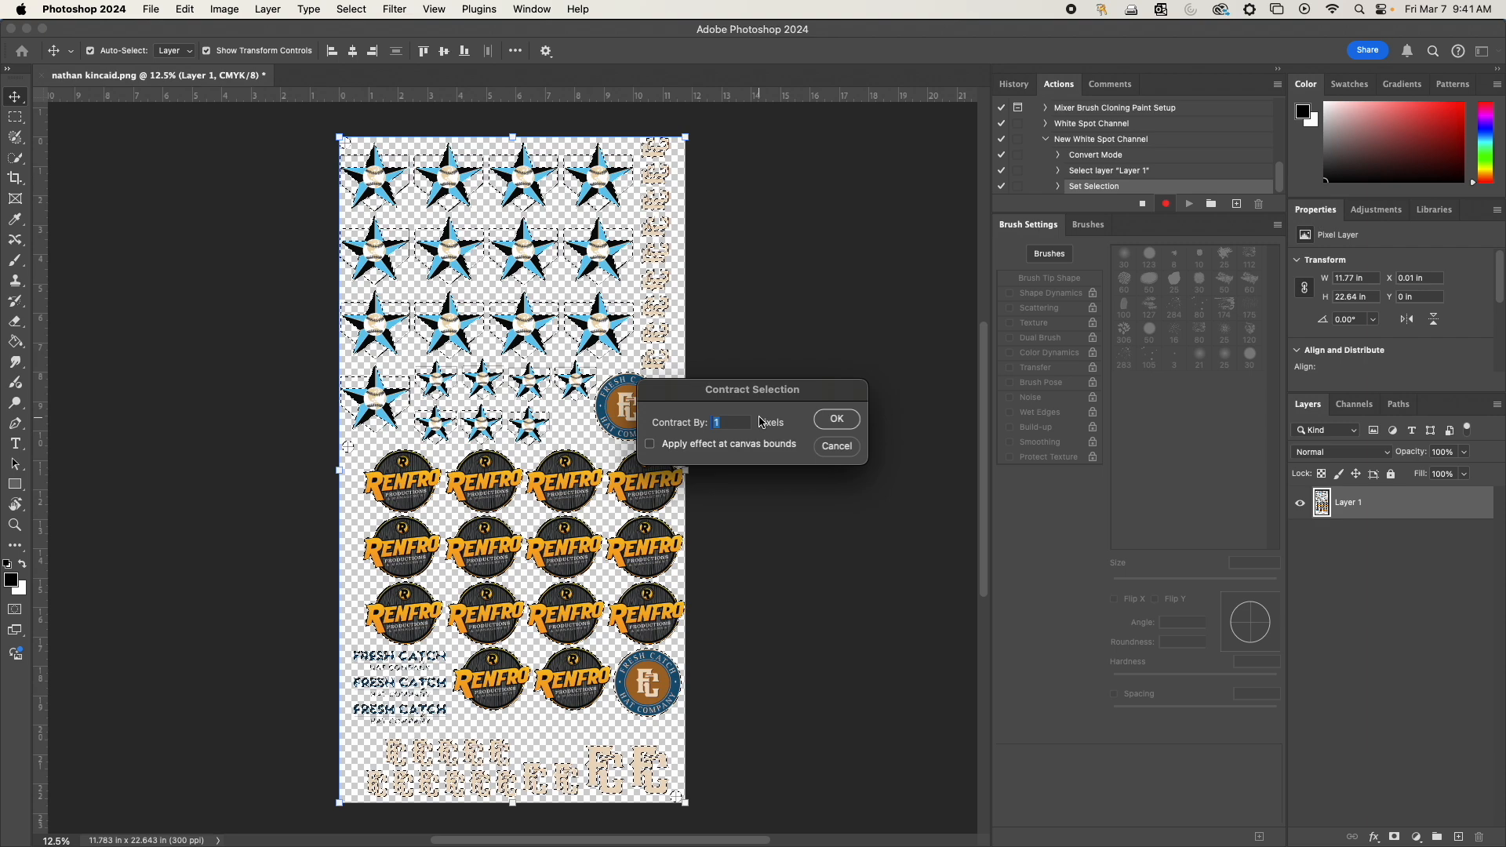
{"action": "left_click", "coordinate": [835, 419]}
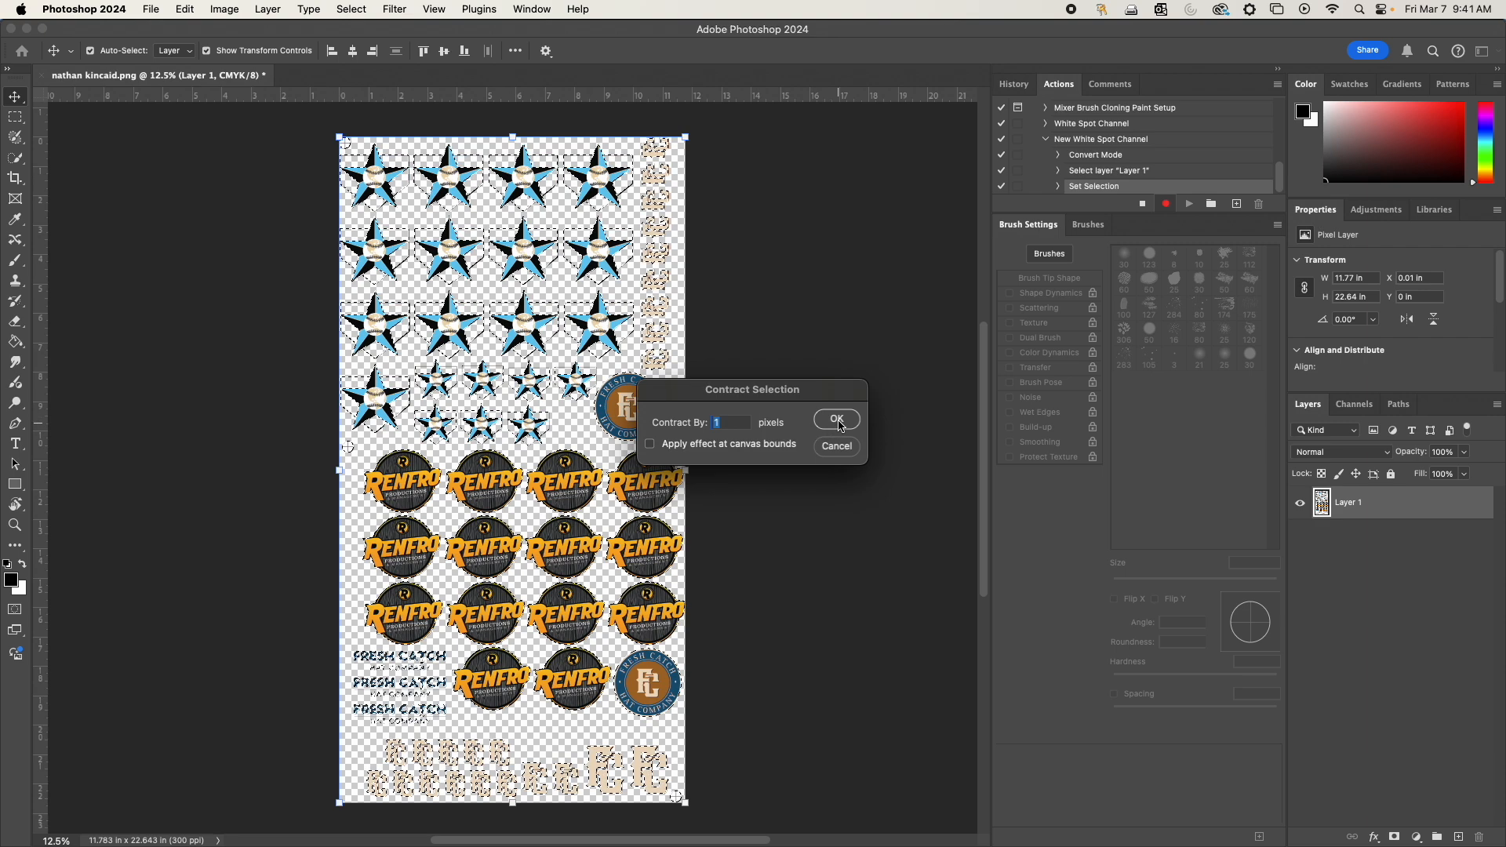
{"action": "left_click", "coordinate": [835, 421]}
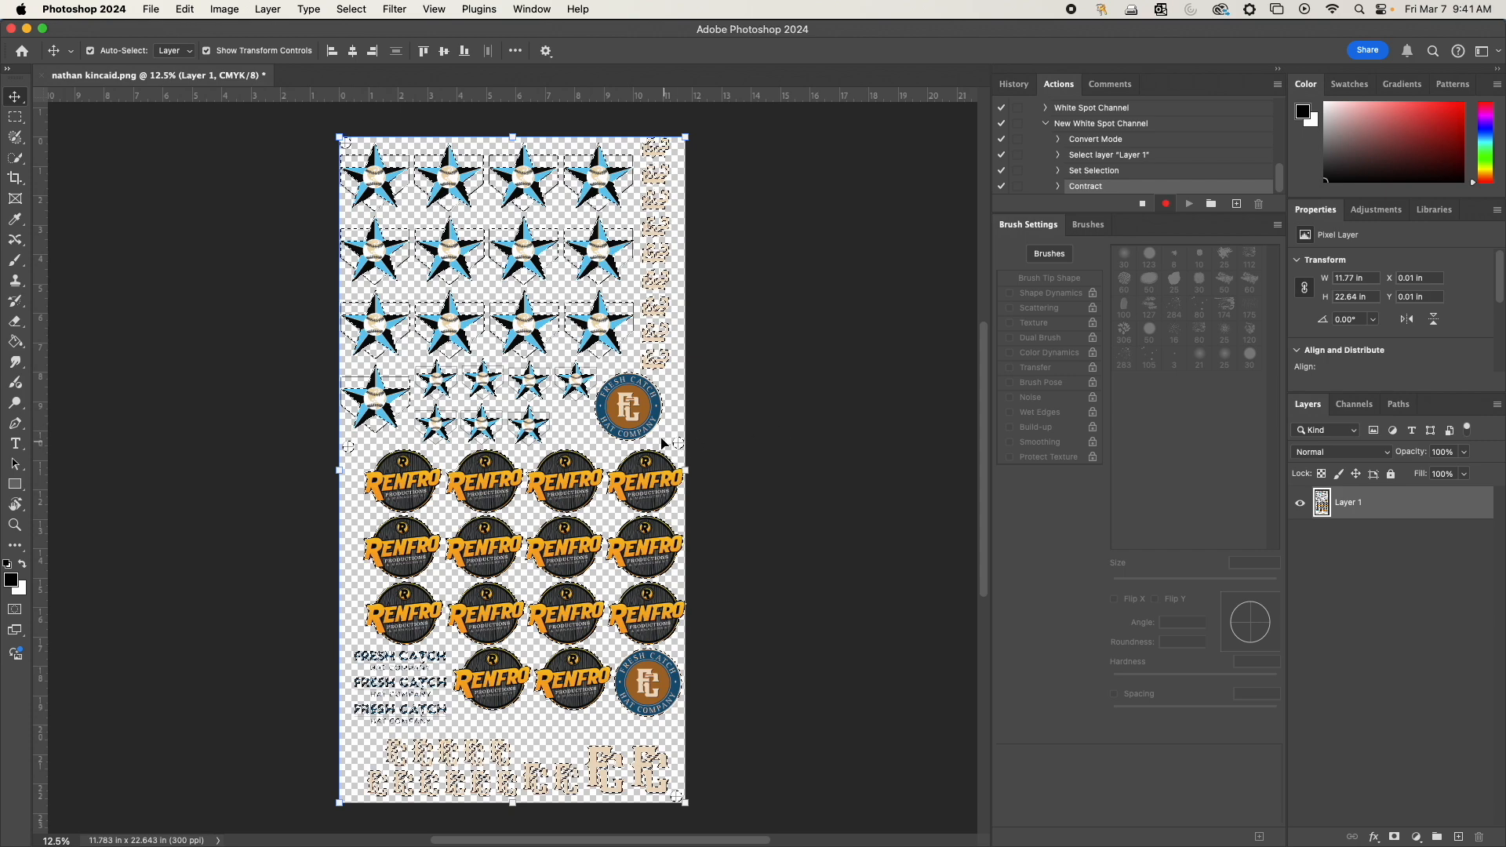
{"action": "mouse_move", "coordinate": [1271, 487]}
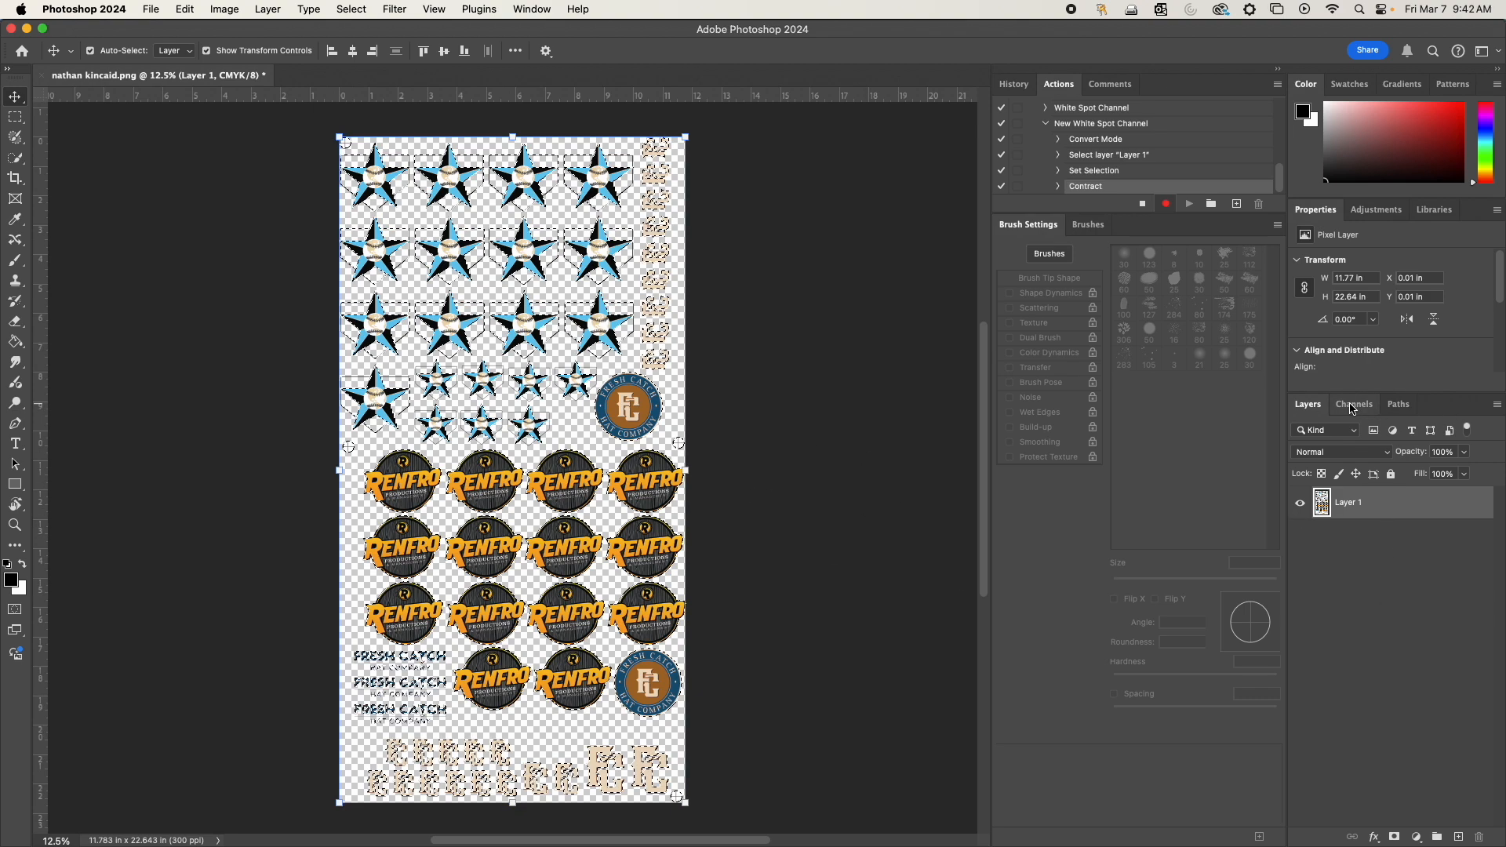
Step: Add a spot channel named 'White Spot Channel' at 100% solidity from the Channels panel menu
{"action": "left_click", "coordinate": [1354, 403]}
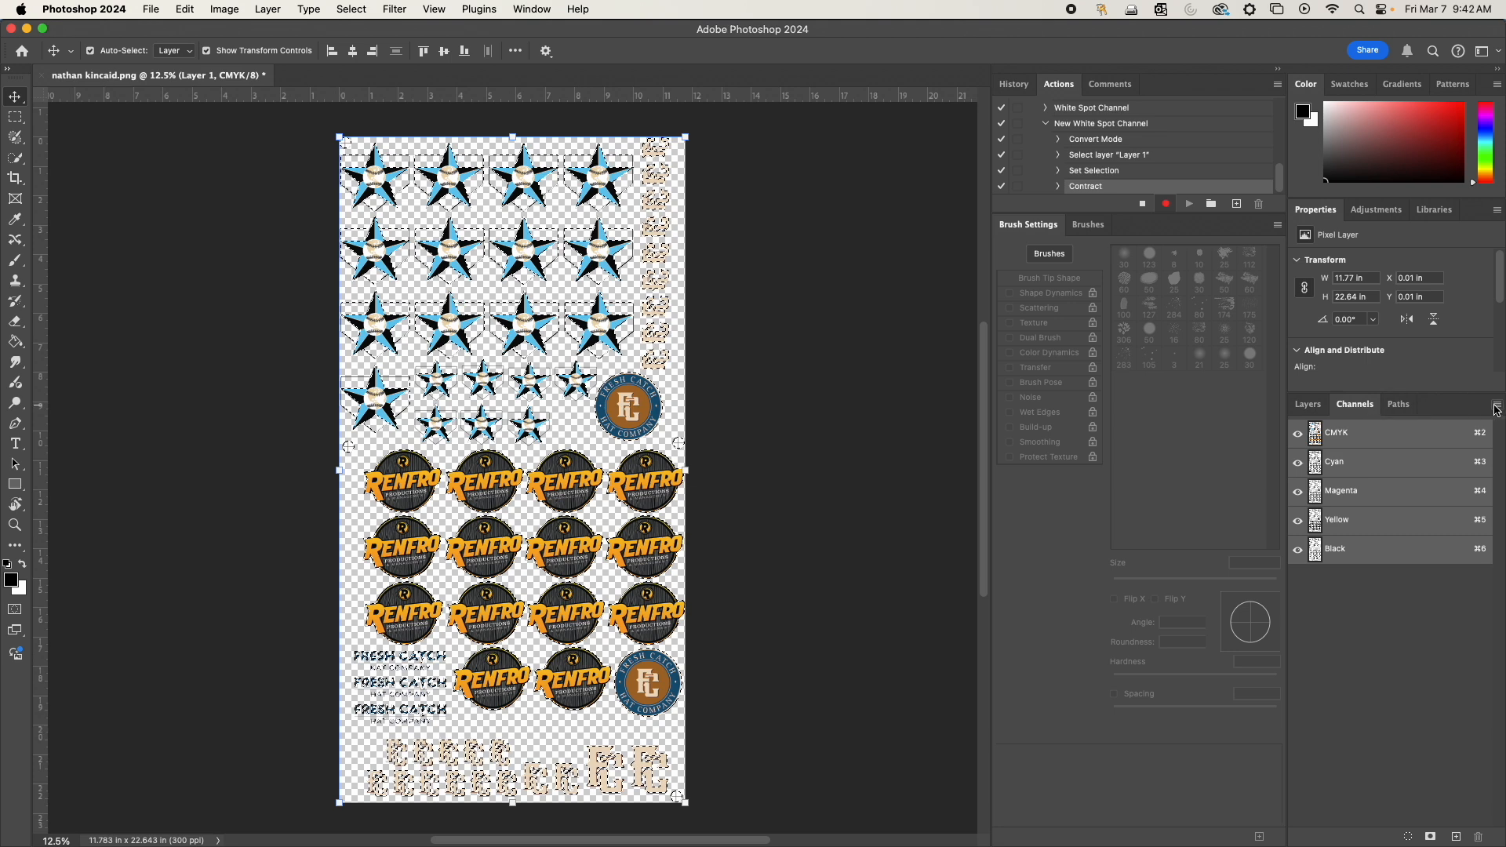
{"action": "left_click", "coordinate": [1495, 403]}
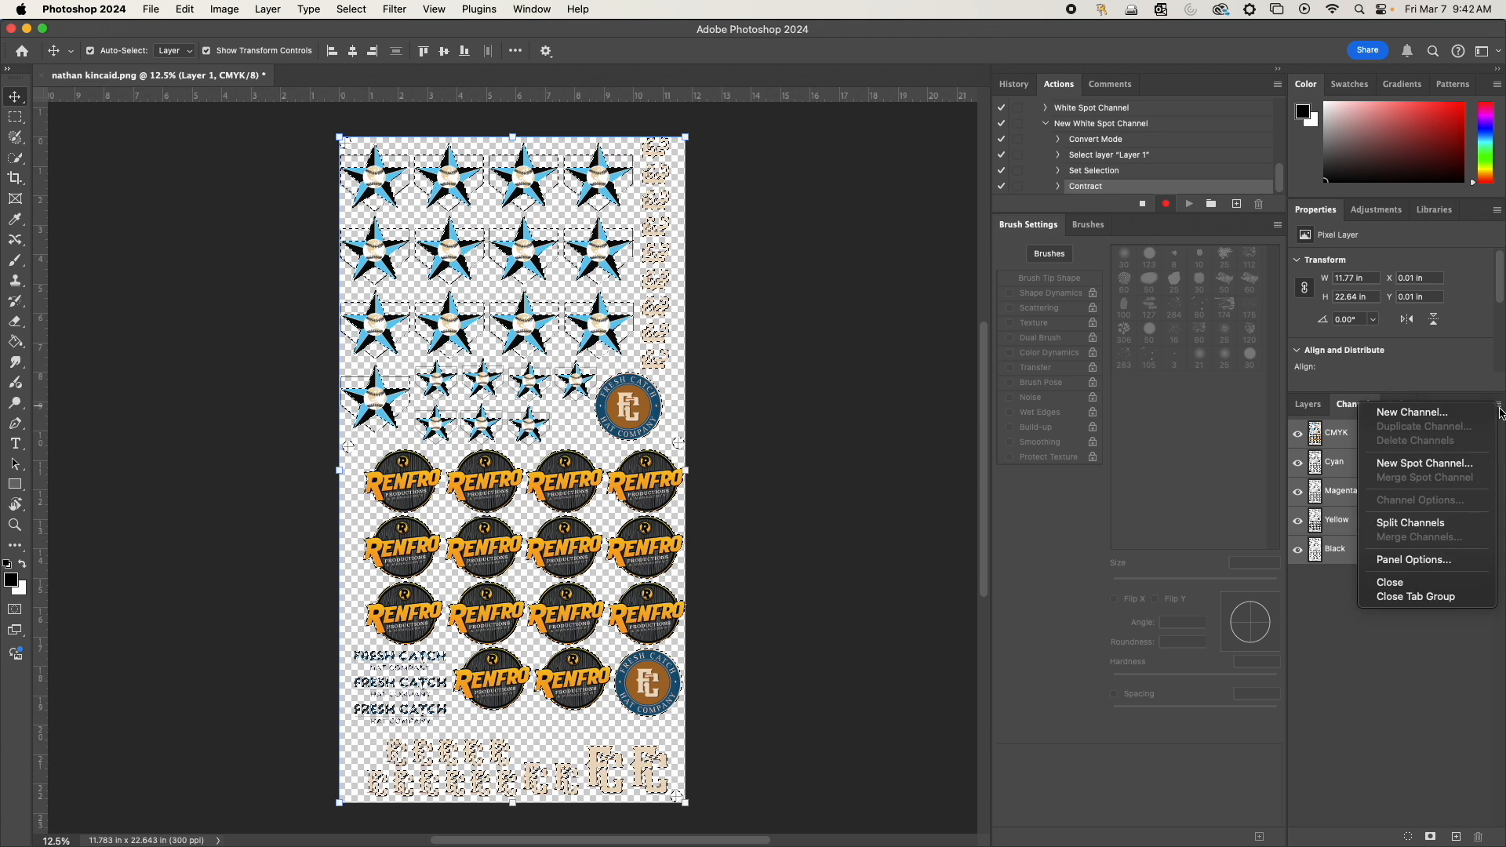
{"action": "mouse_move", "coordinate": [1426, 463]}
{"action": "type", "text": "White Spot"}
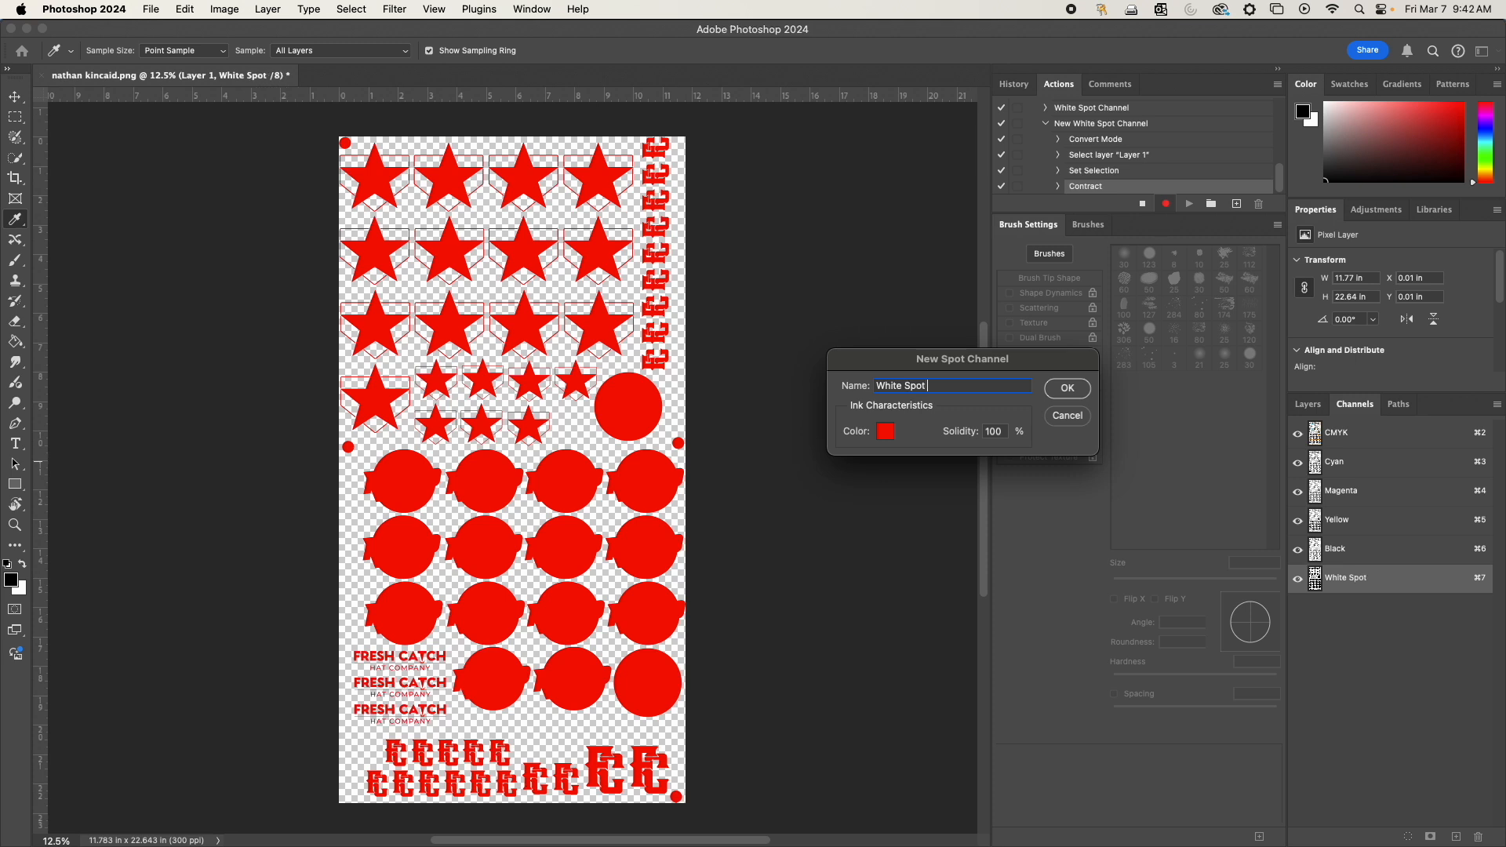
{"action": "type", "text": "Channel"}
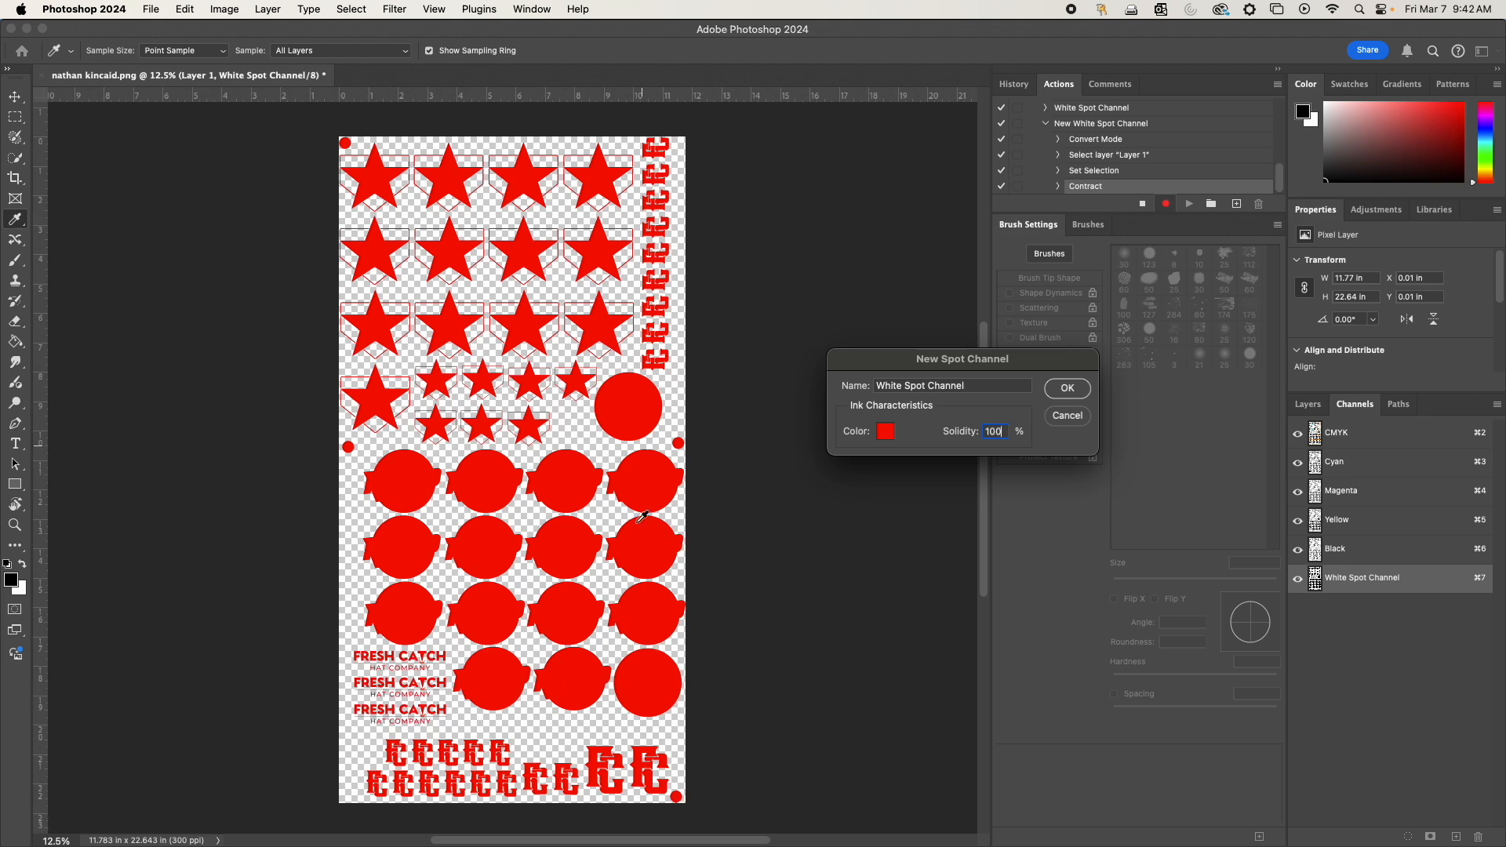
{"action": "mouse_move", "coordinate": [1083, 390]}
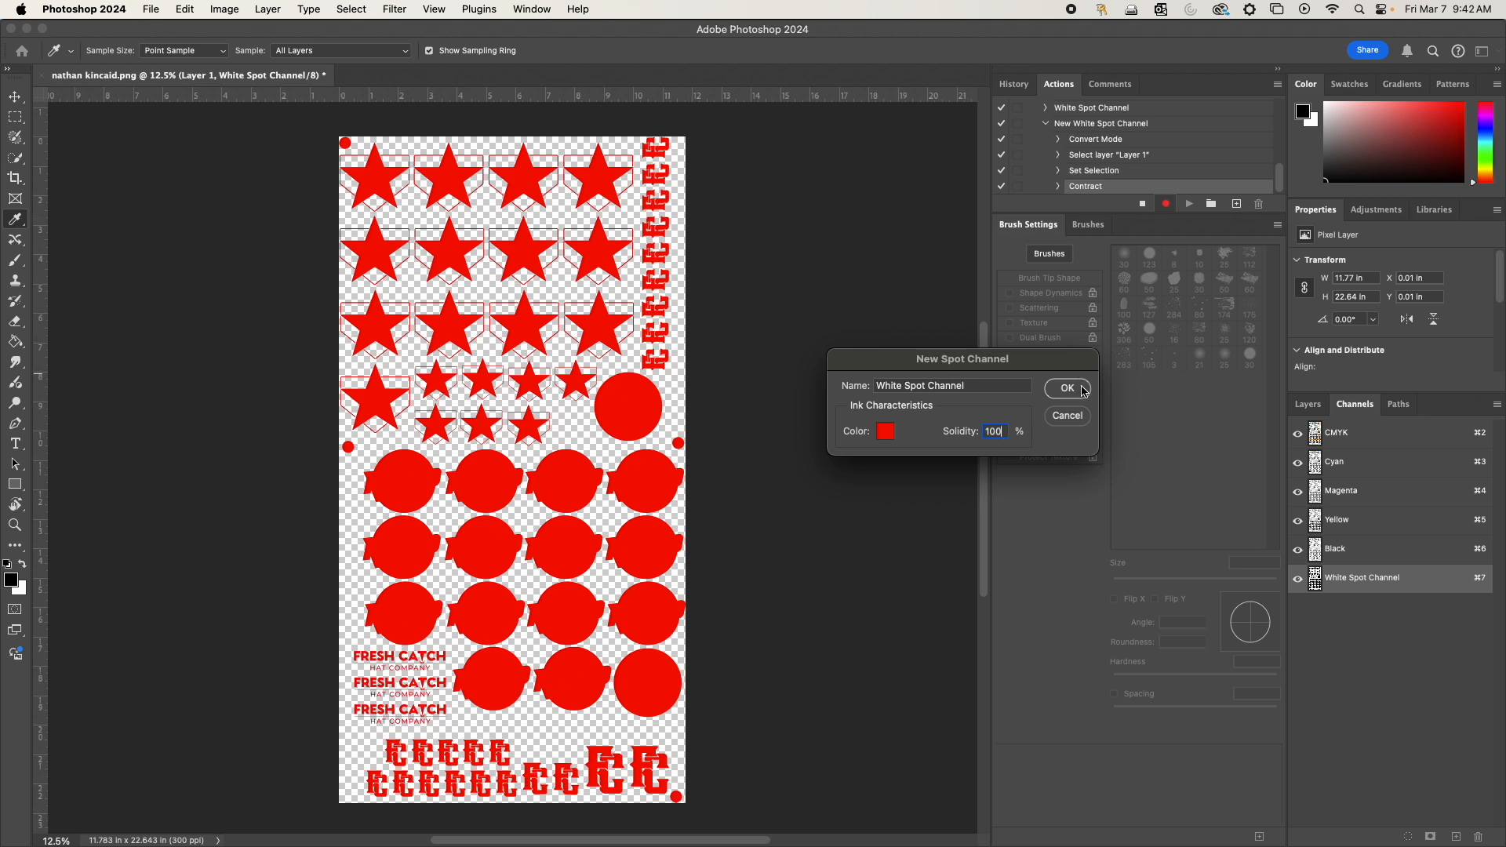
{"action": "left_click", "coordinate": [1066, 387]}
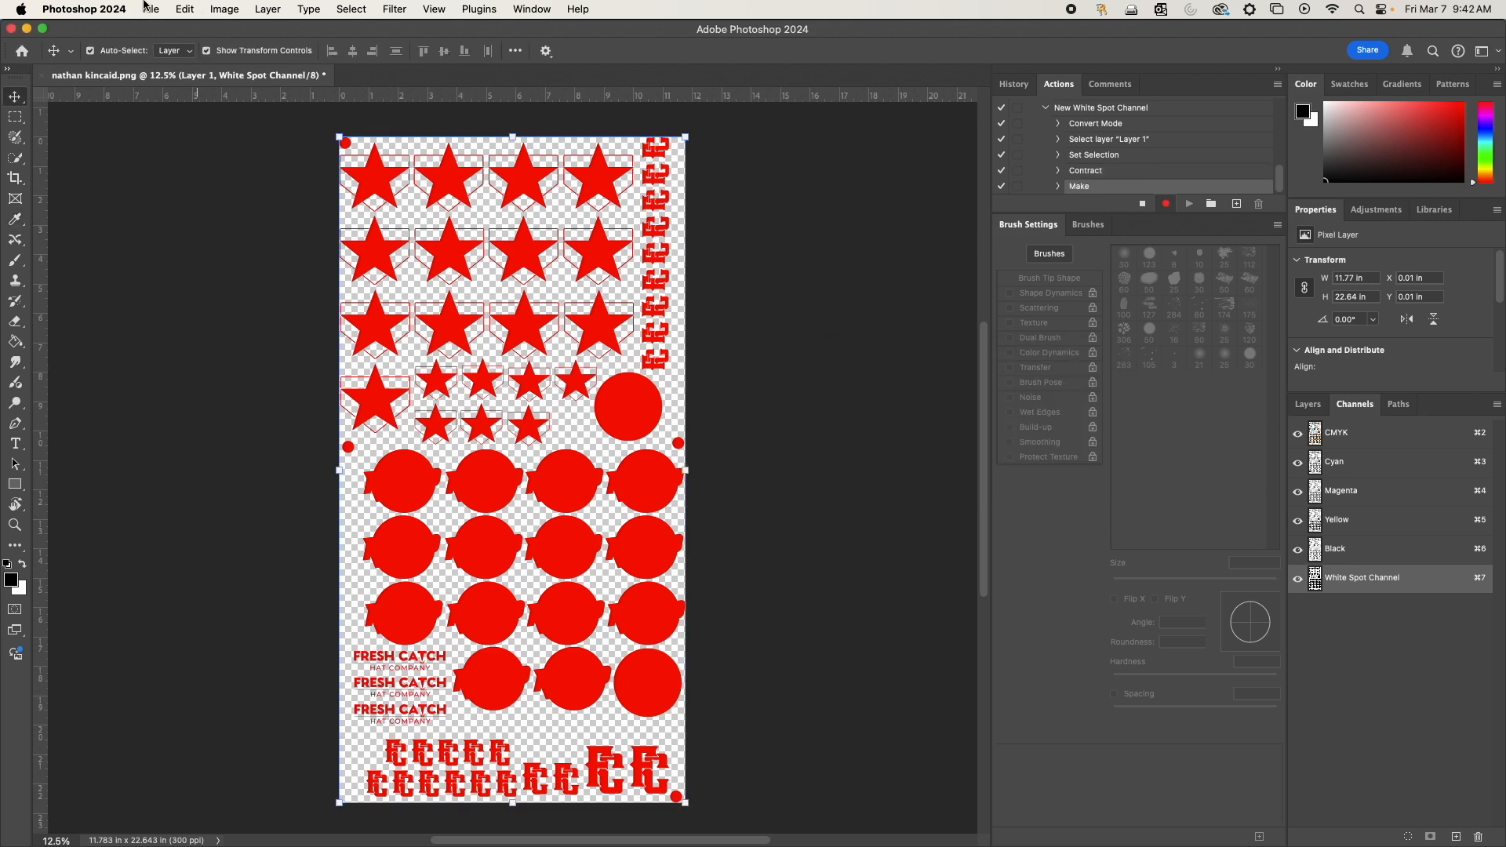
{"action": "left_click", "coordinate": [150, 10]}
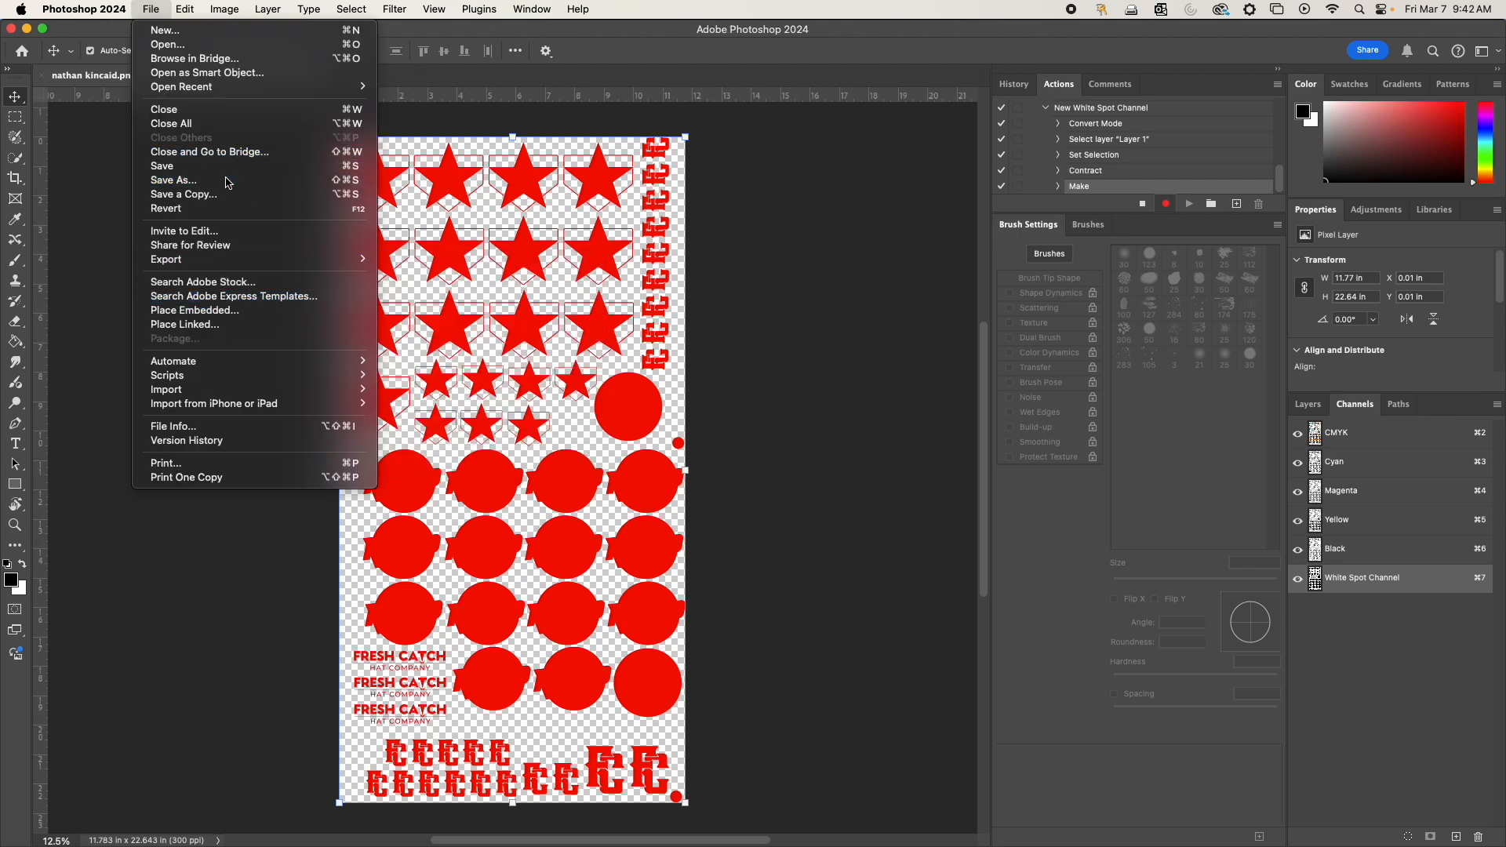
{"action": "left_click", "coordinate": [174, 179]}
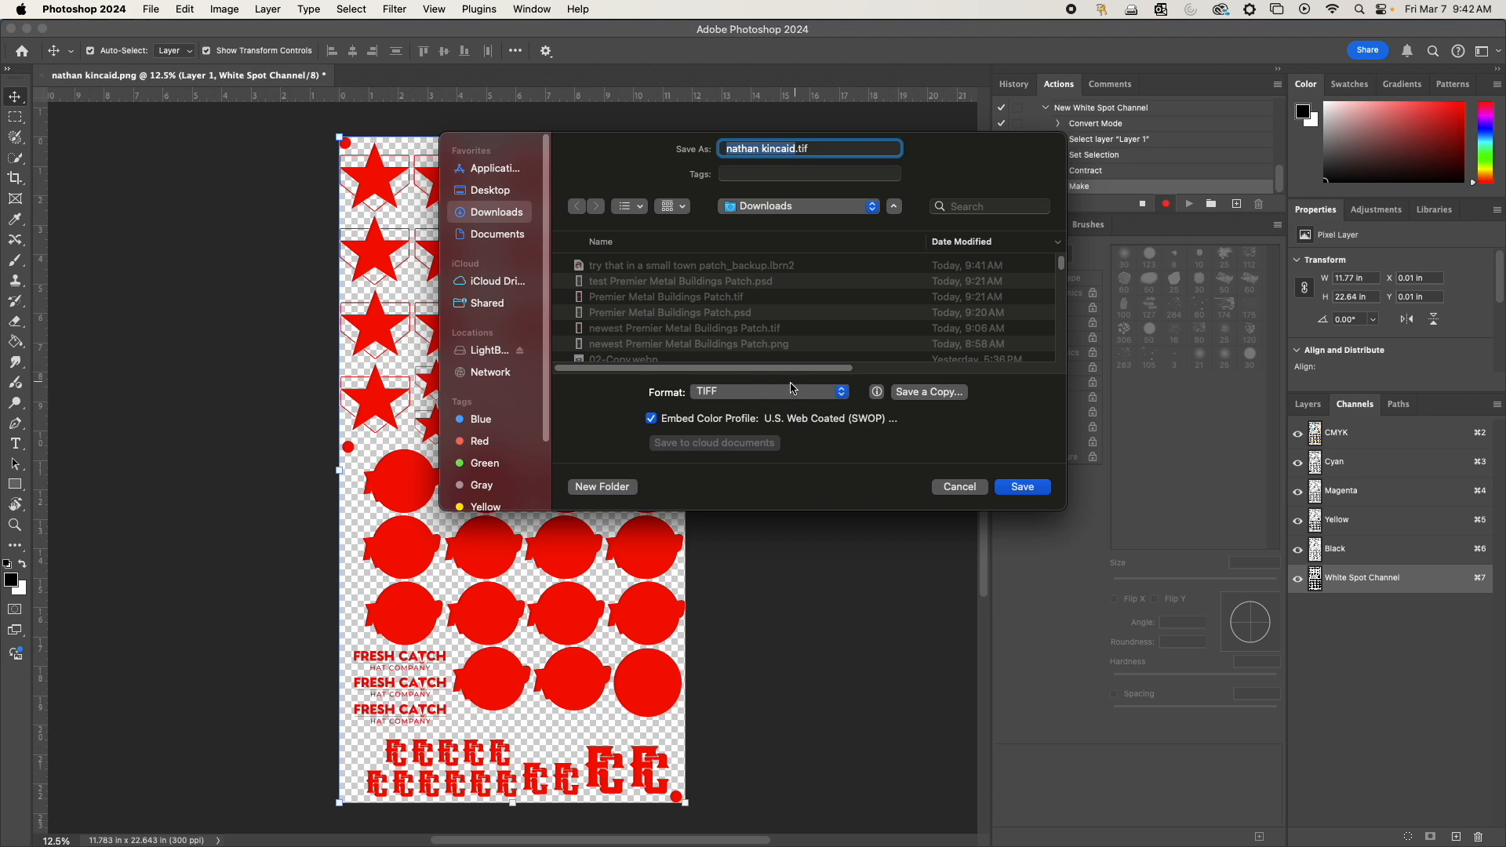
{"action": "mouse_move", "coordinate": [730, 449]}
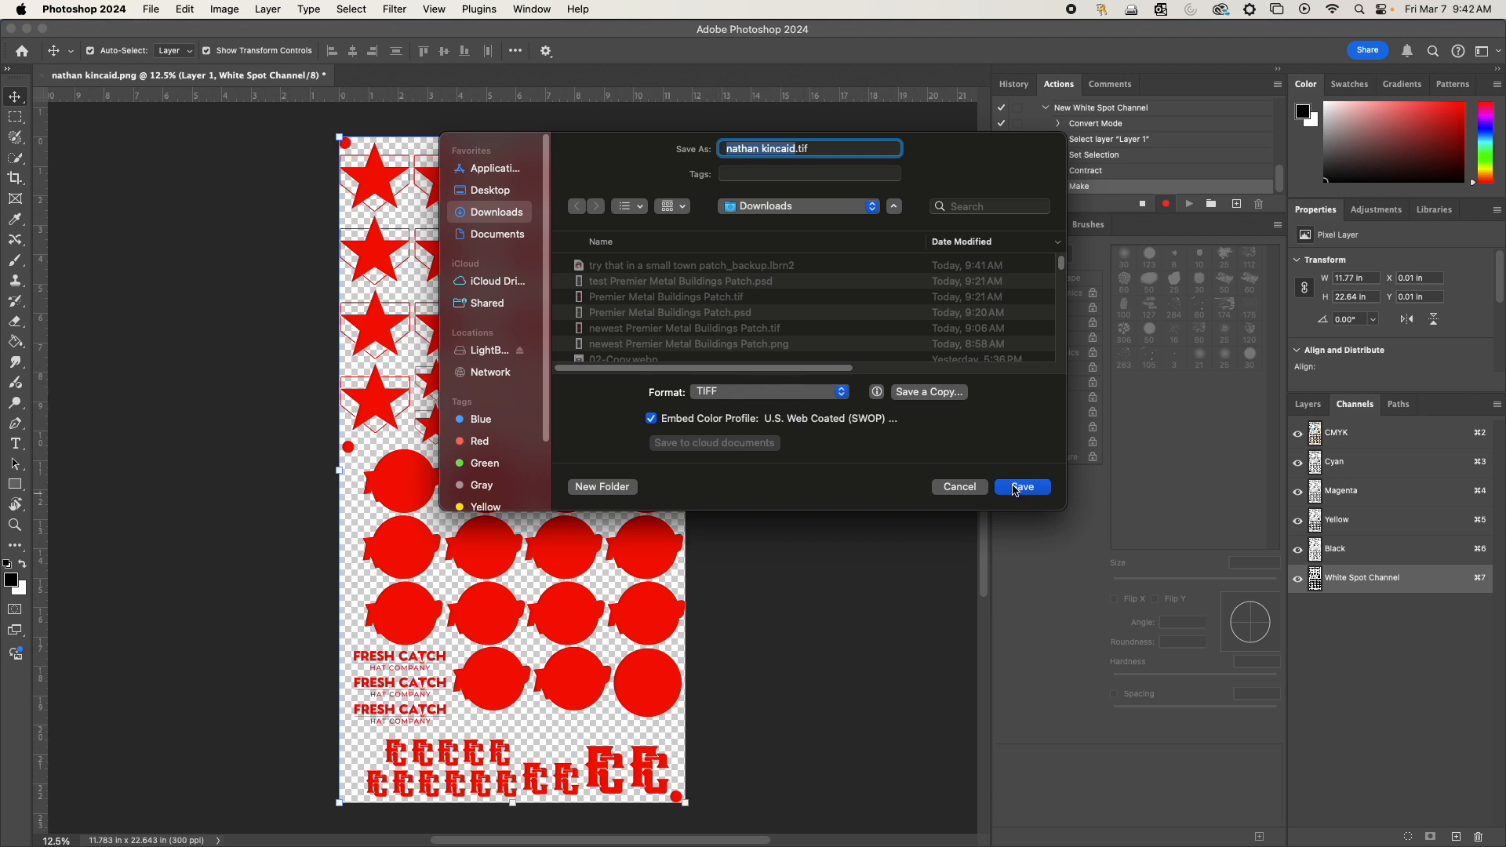
{"action": "left_click", "coordinate": [1022, 486]}
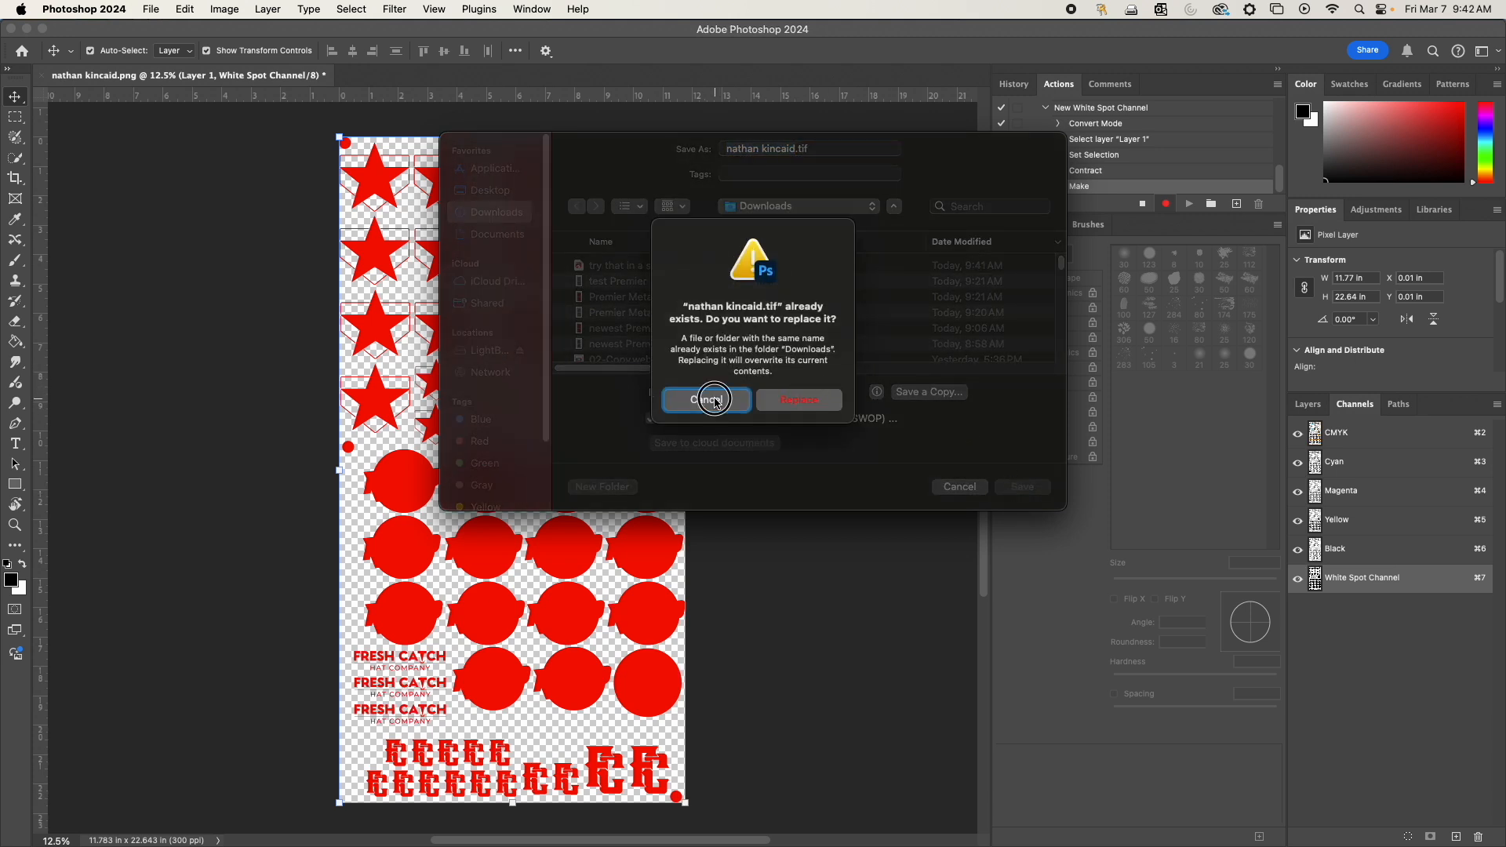
{"action": "left_click", "coordinate": [708, 400]}
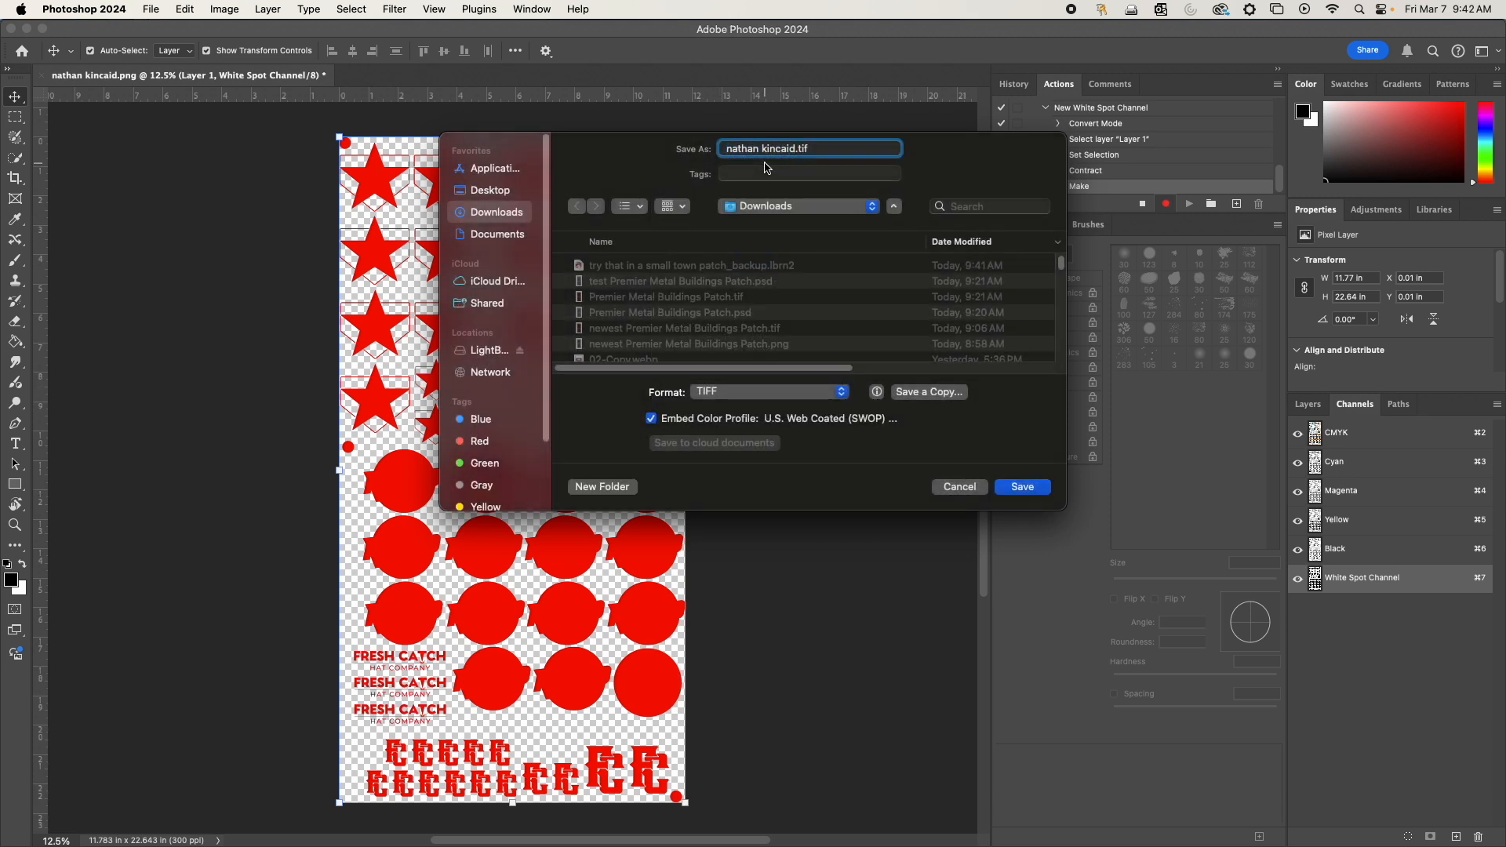
{"action": "type", "text": "test"}
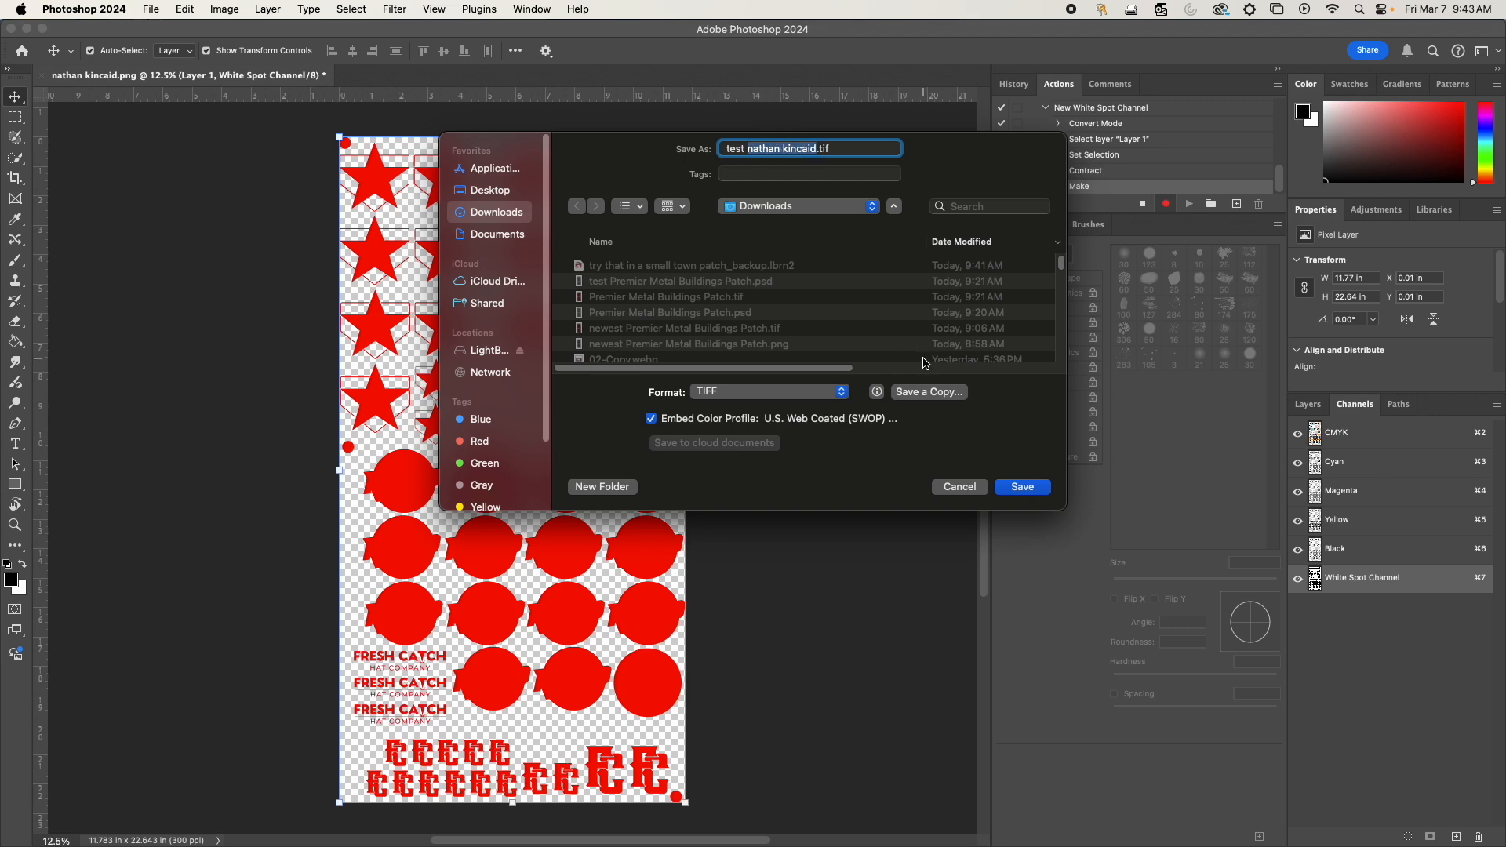
{"action": "left_click", "coordinate": [1022, 486]}
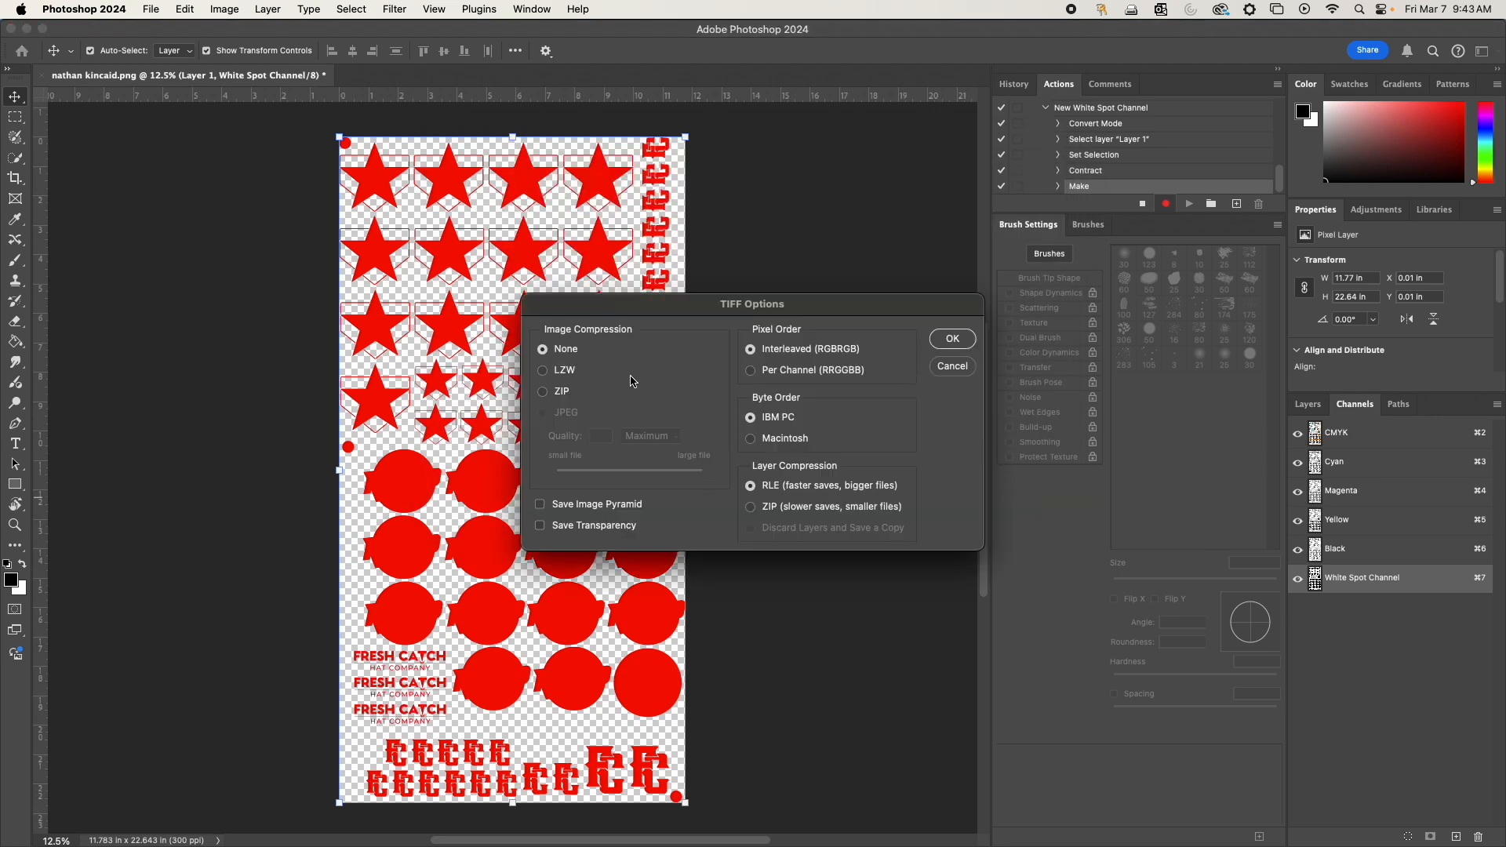
{"action": "left_click", "coordinate": [951, 339]}
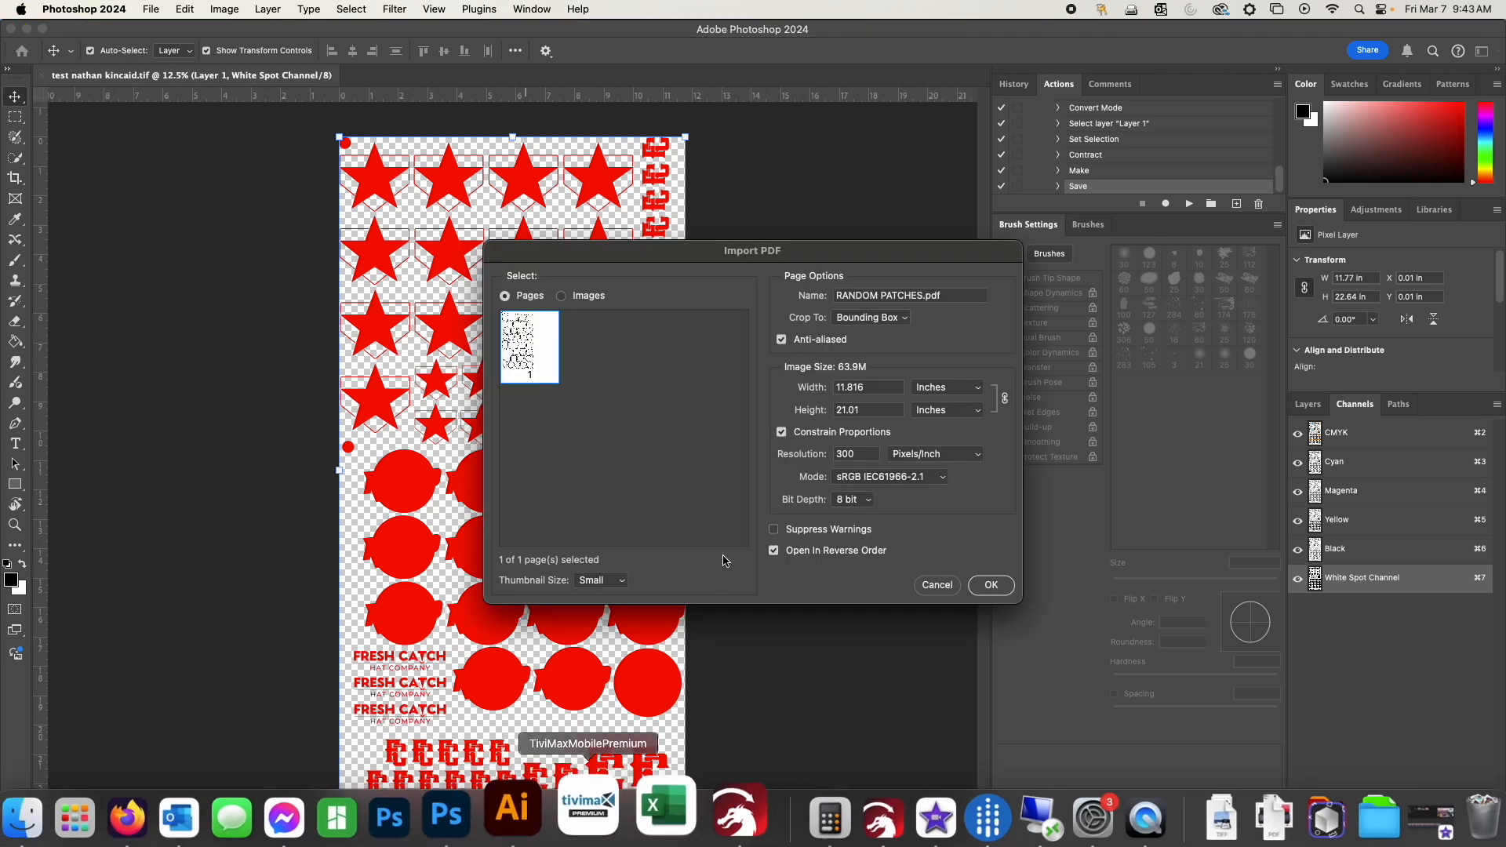
Step: Confirm the Import PDF dialog to open the single page of RANDOM PATCHES.pdf
{"action": "left_click", "coordinate": [990, 585]}
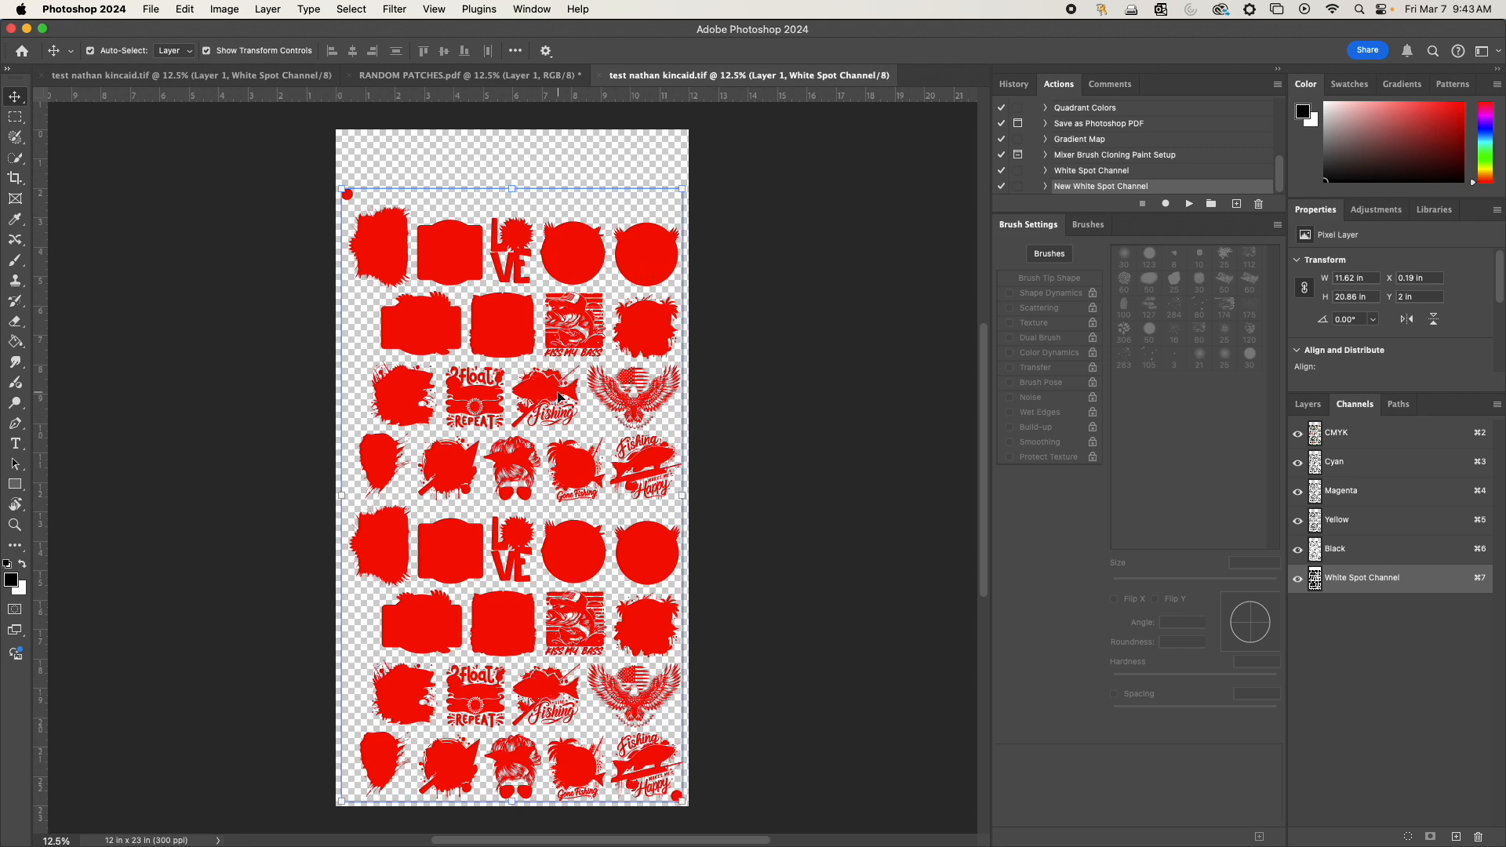
{"action": "mouse_move", "coordinate": [560, 397]}
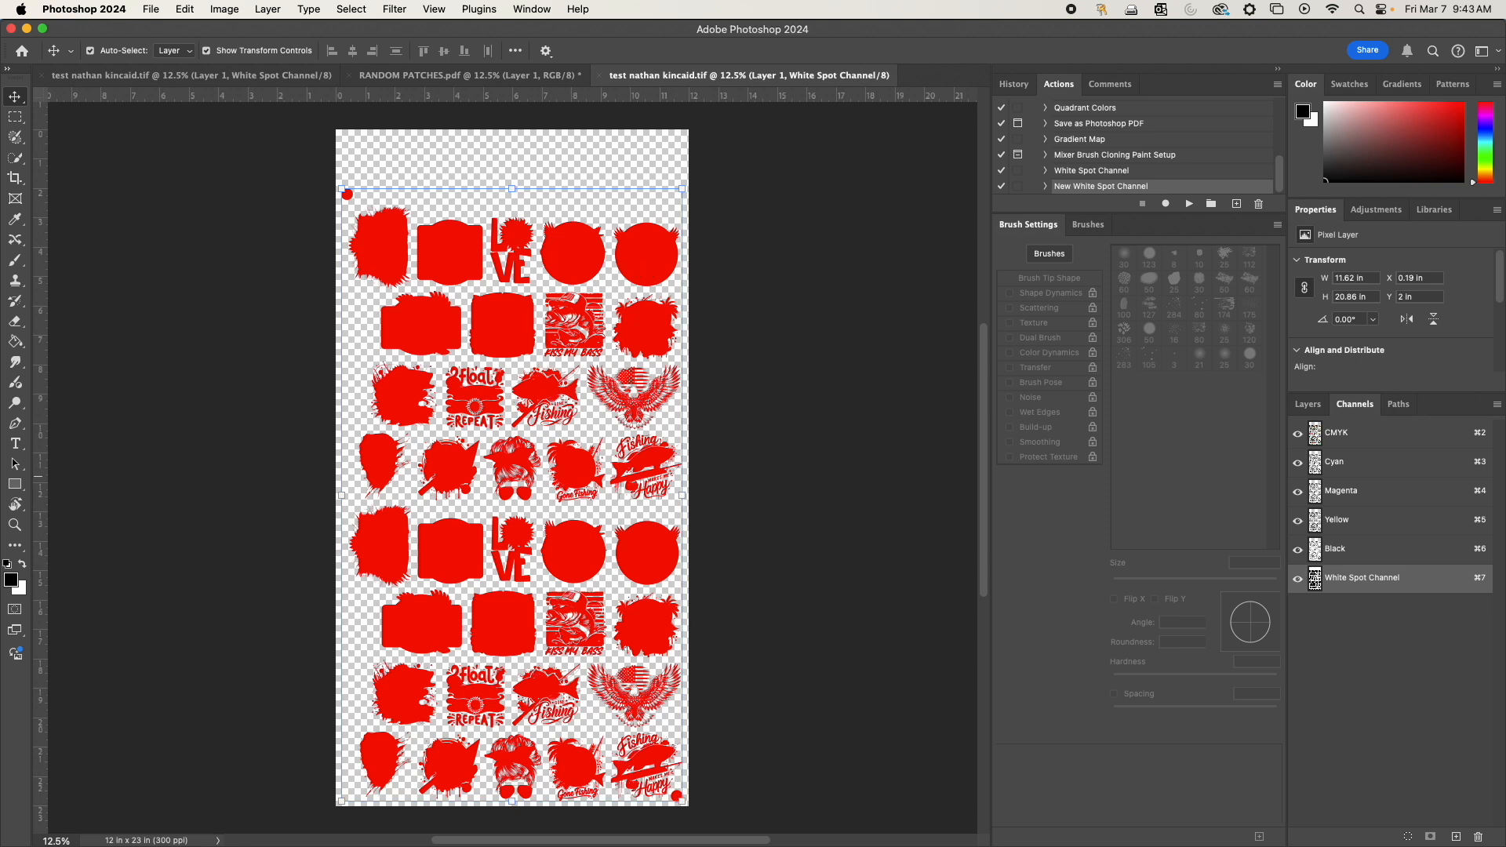
{"action": "mouse_move", "coordinate": [732, 332]}
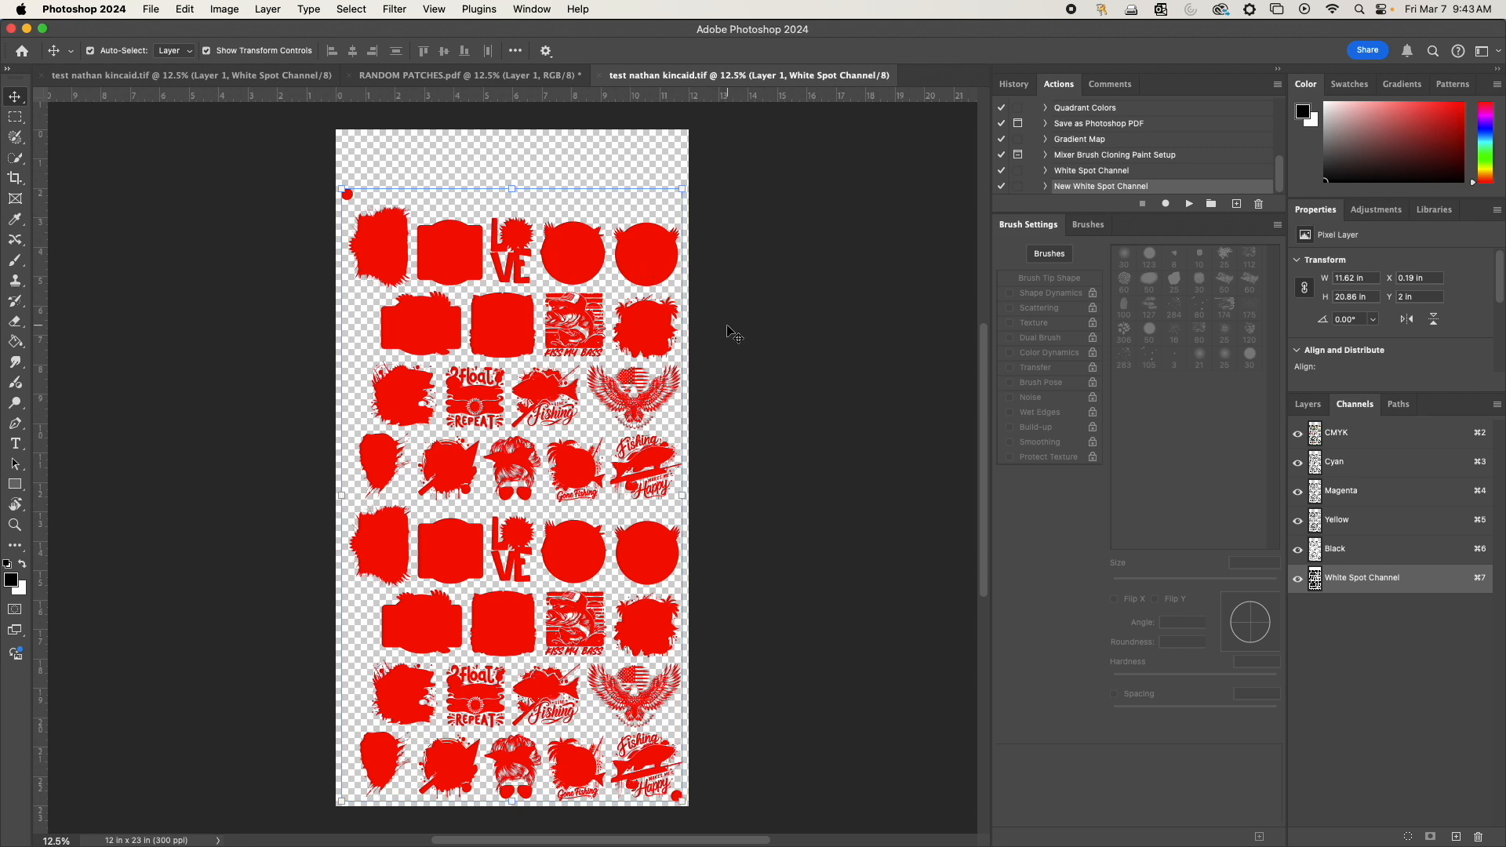
{"action": "mouse_move", "coordinate": [521, 229]}
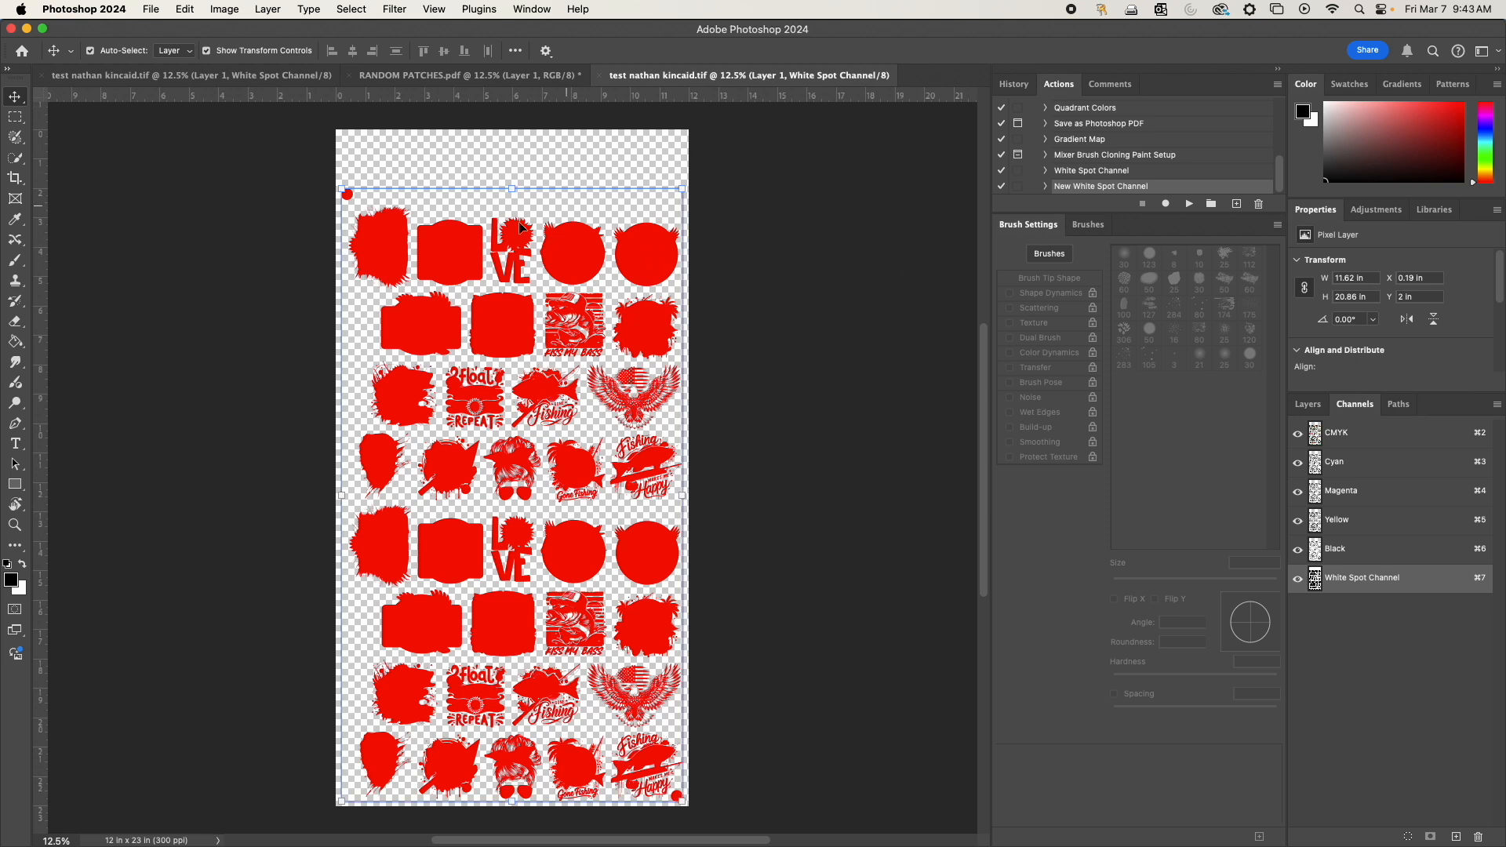
{"action": "mouse_move", "coordinate": [455, 298]}
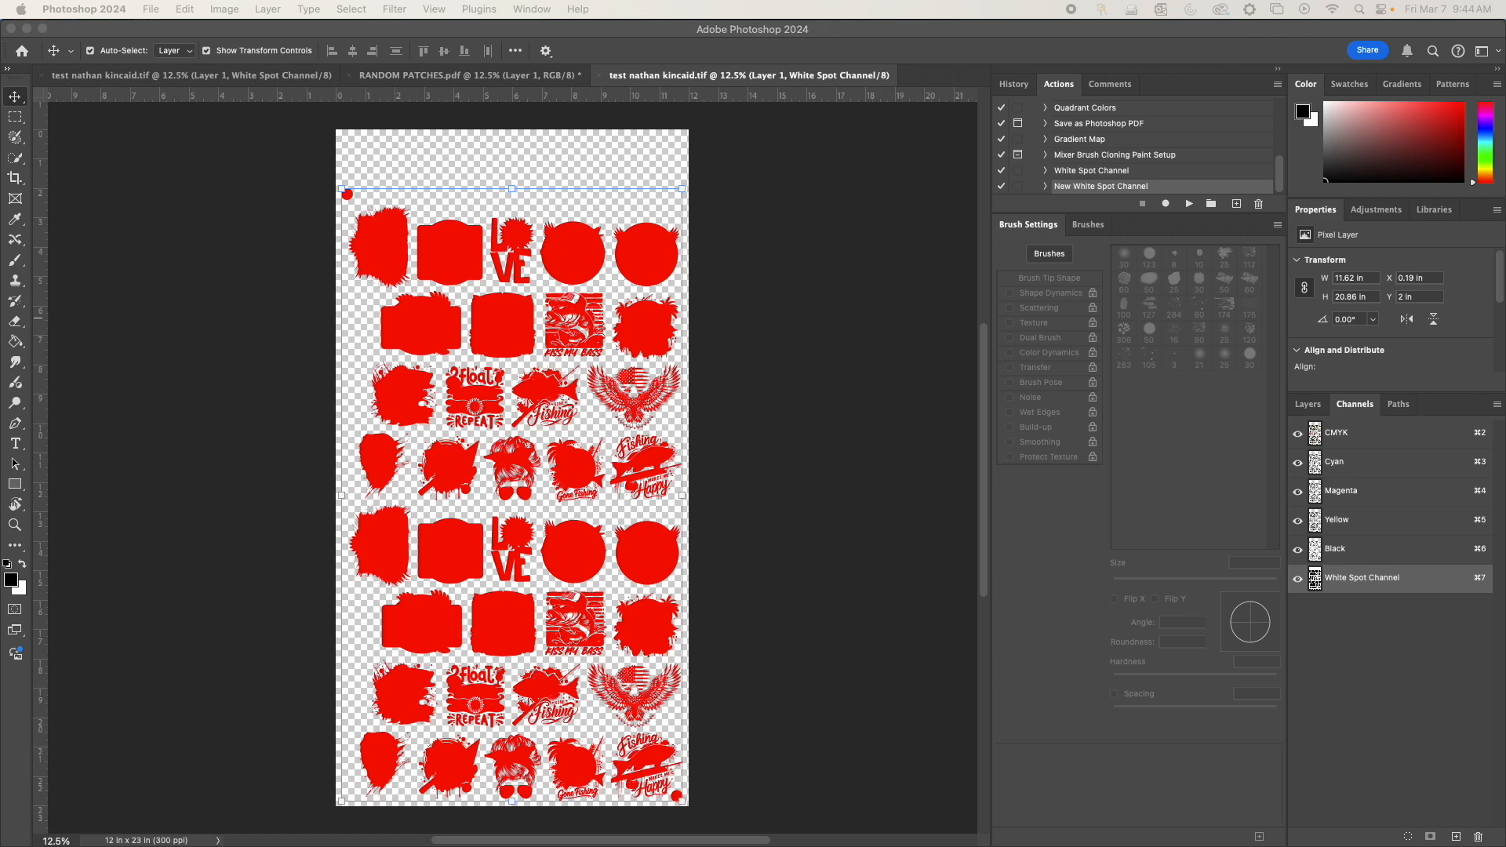
{"action": "mouse_move", "coordinate": [598, 80]}
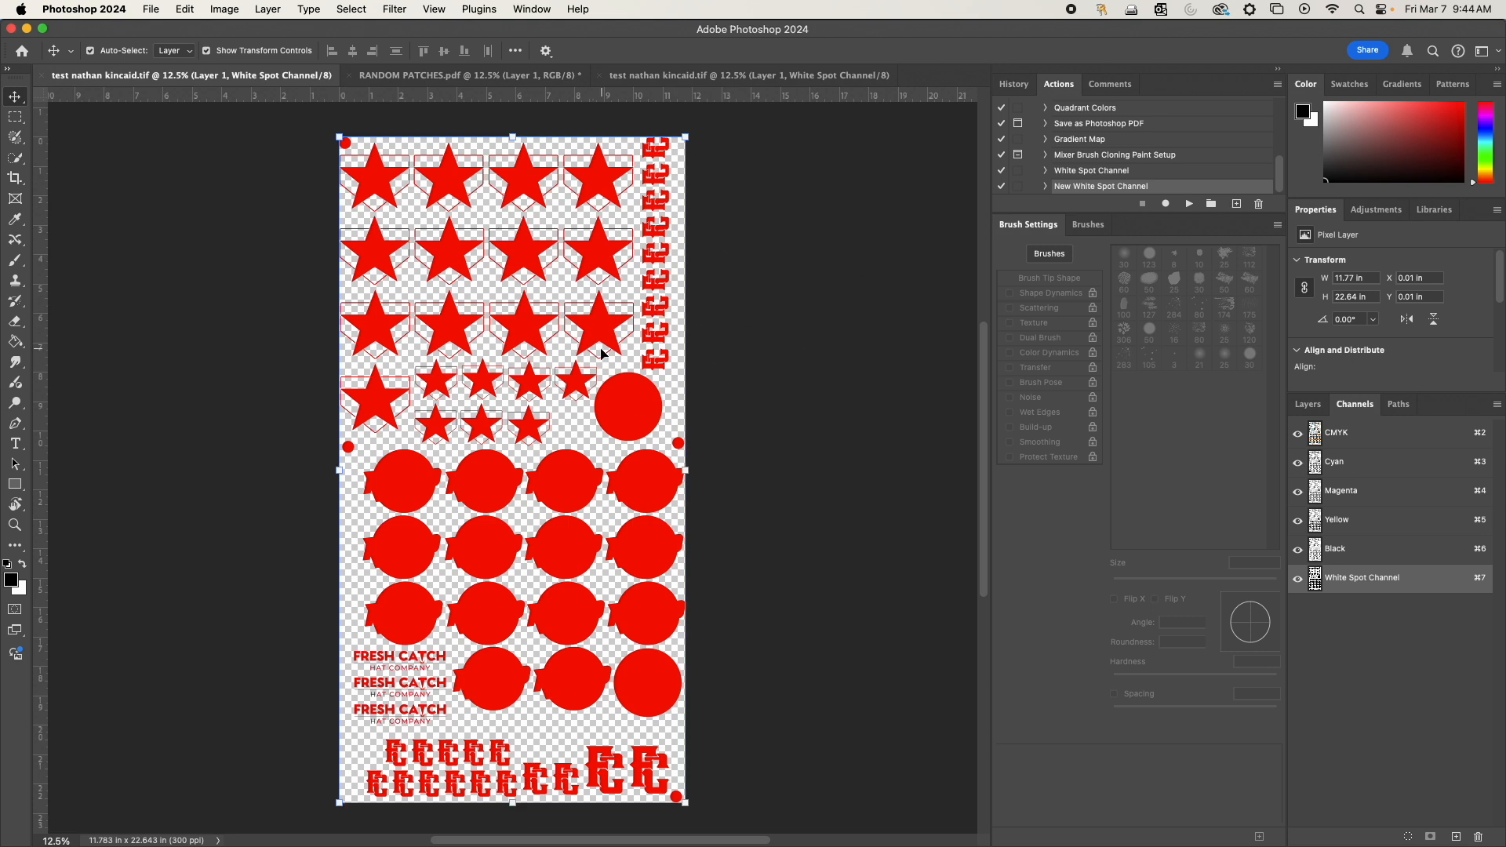
{"action": "mouse_move", "coordinate": [1134, 268]}
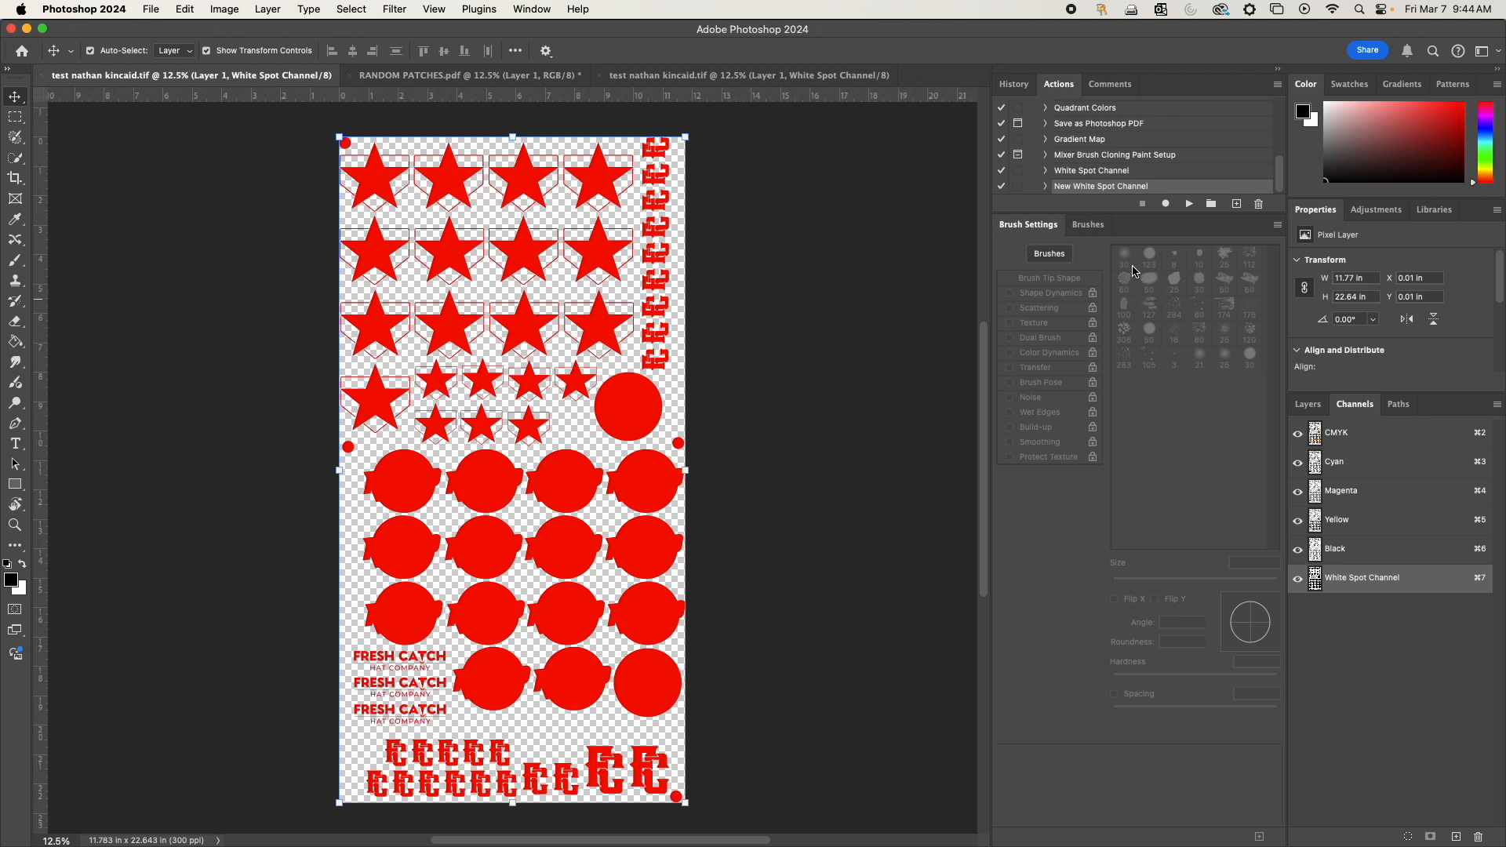
{"action": "mouse_move", "coordinate": [817, 392]}
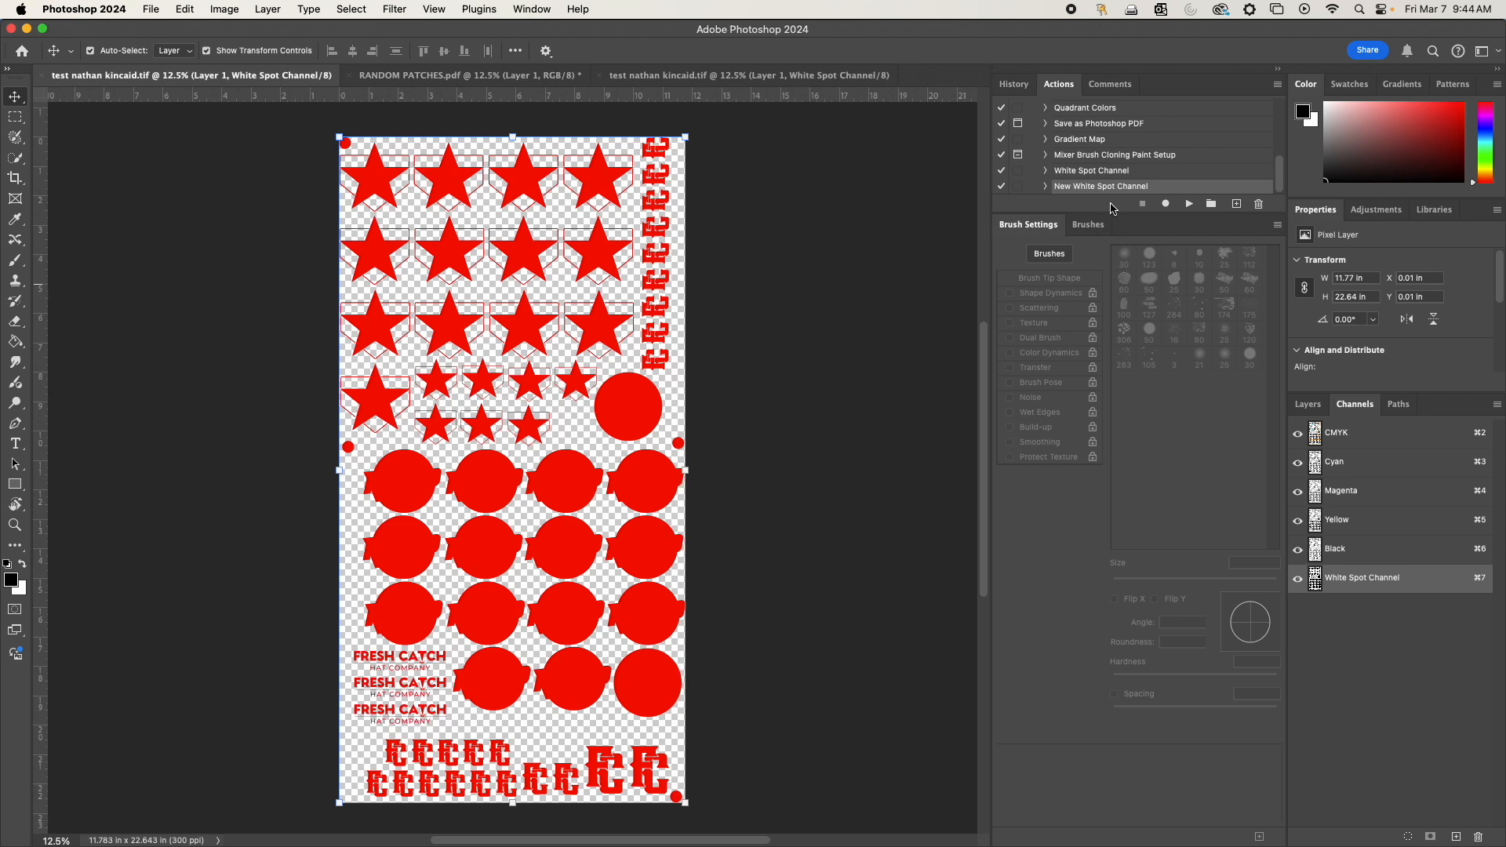
{"action": "mouse_move", "coordinate": [824, 289]}
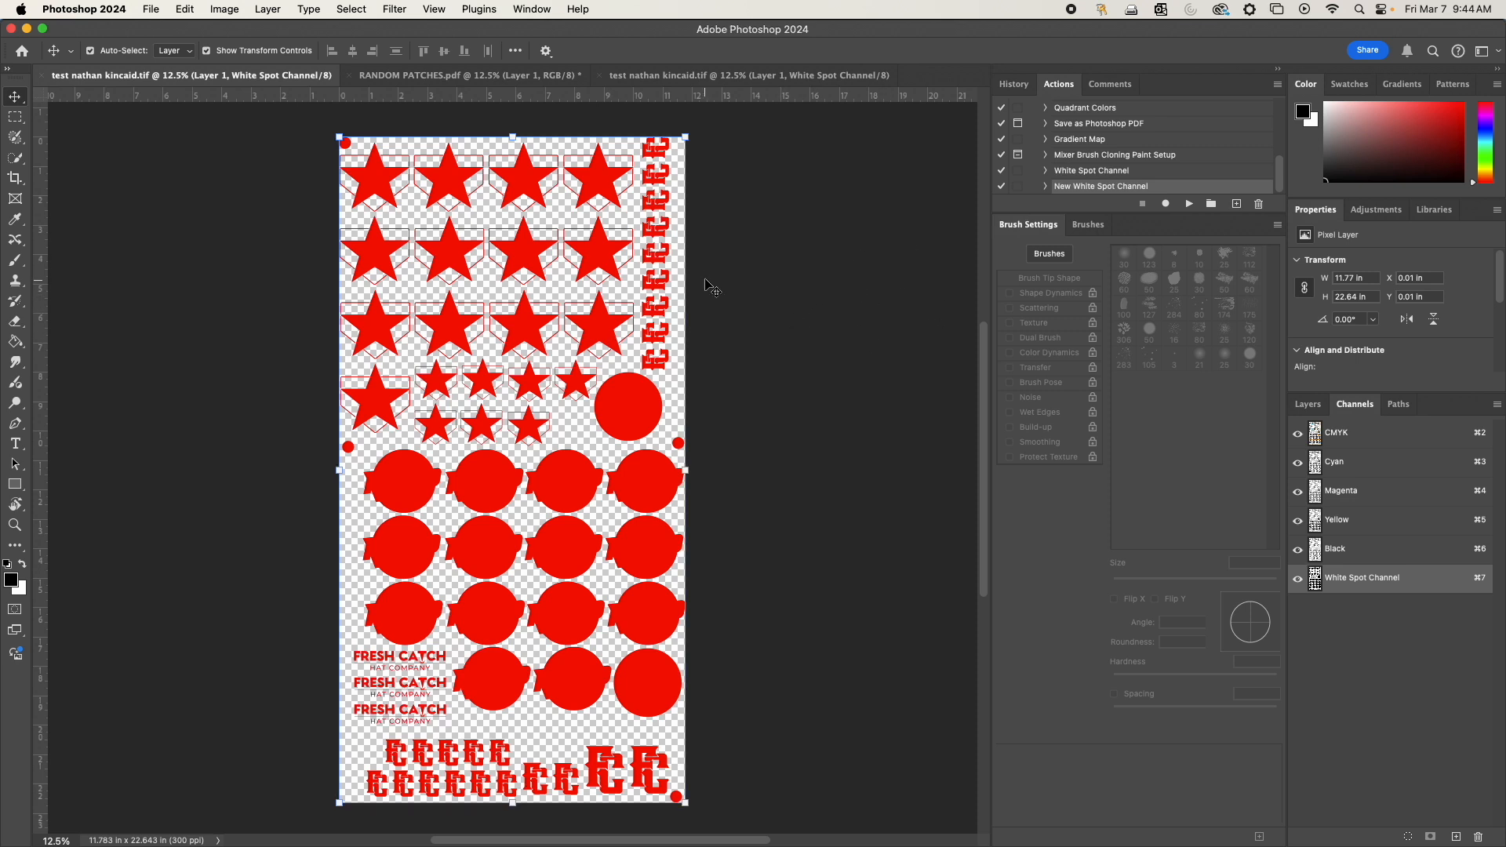
{"action": "mouse_move", "coordinate": [693, 254]}
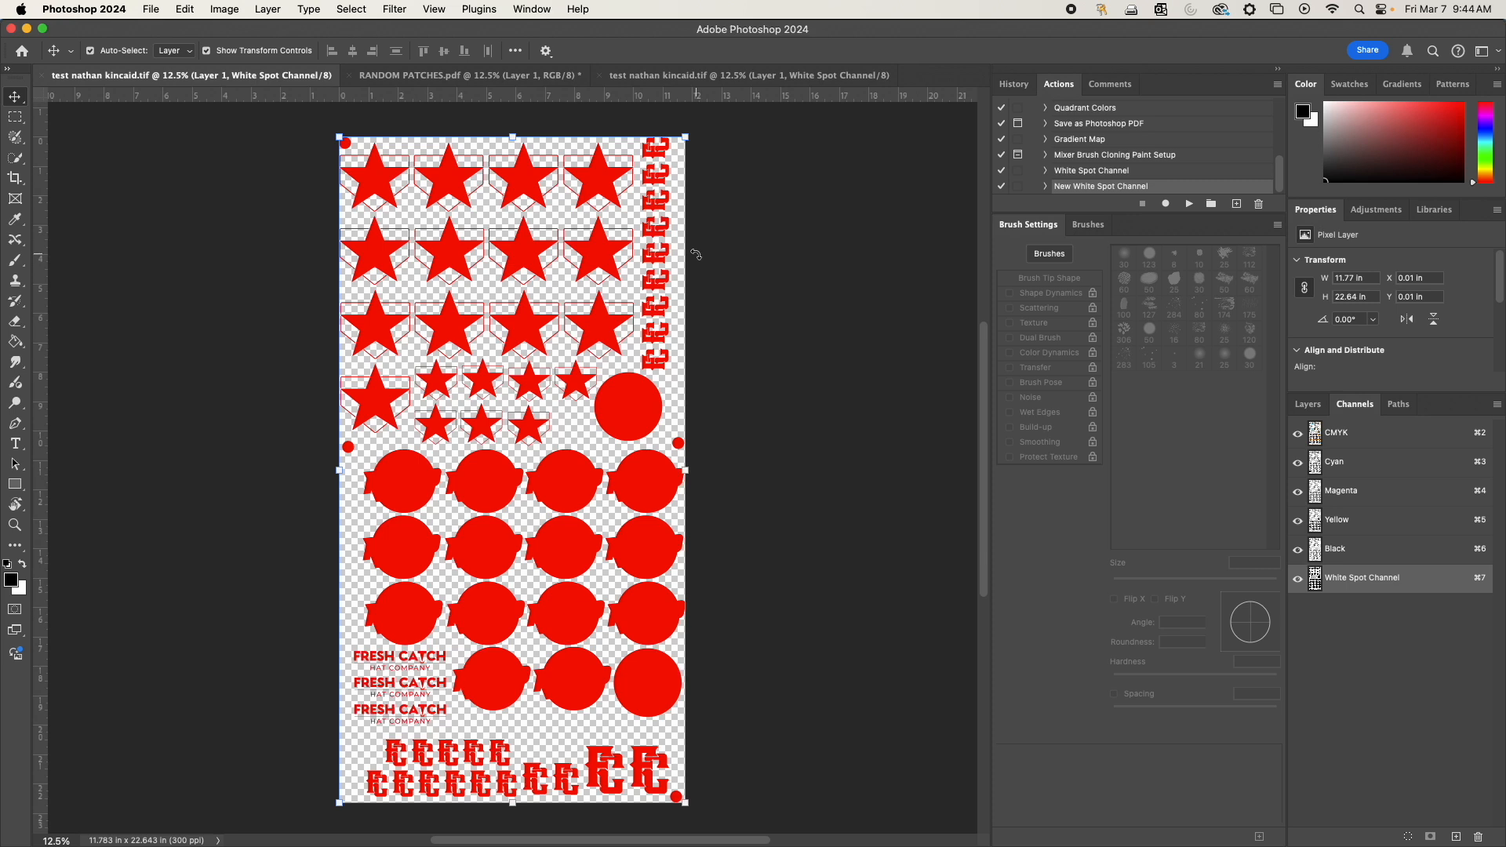